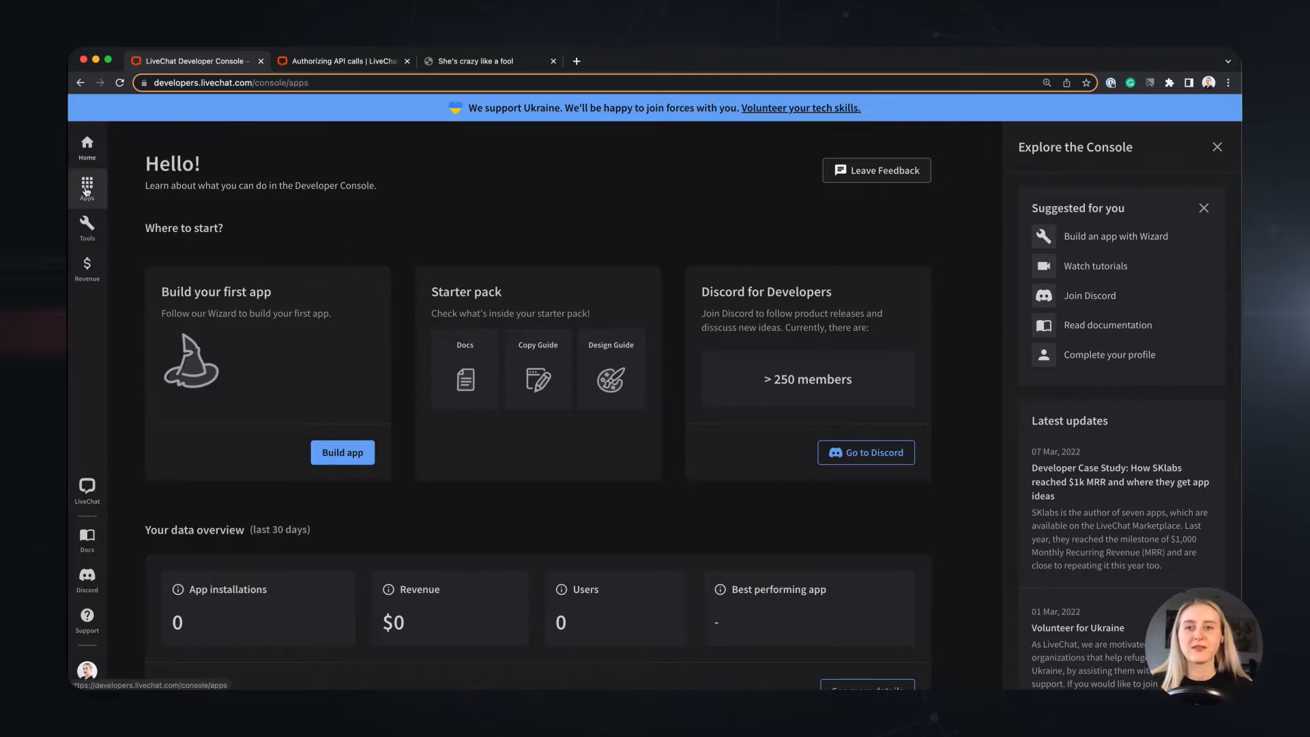
Create a new app named 'auth' from the Apps list
left_click(86, 188)
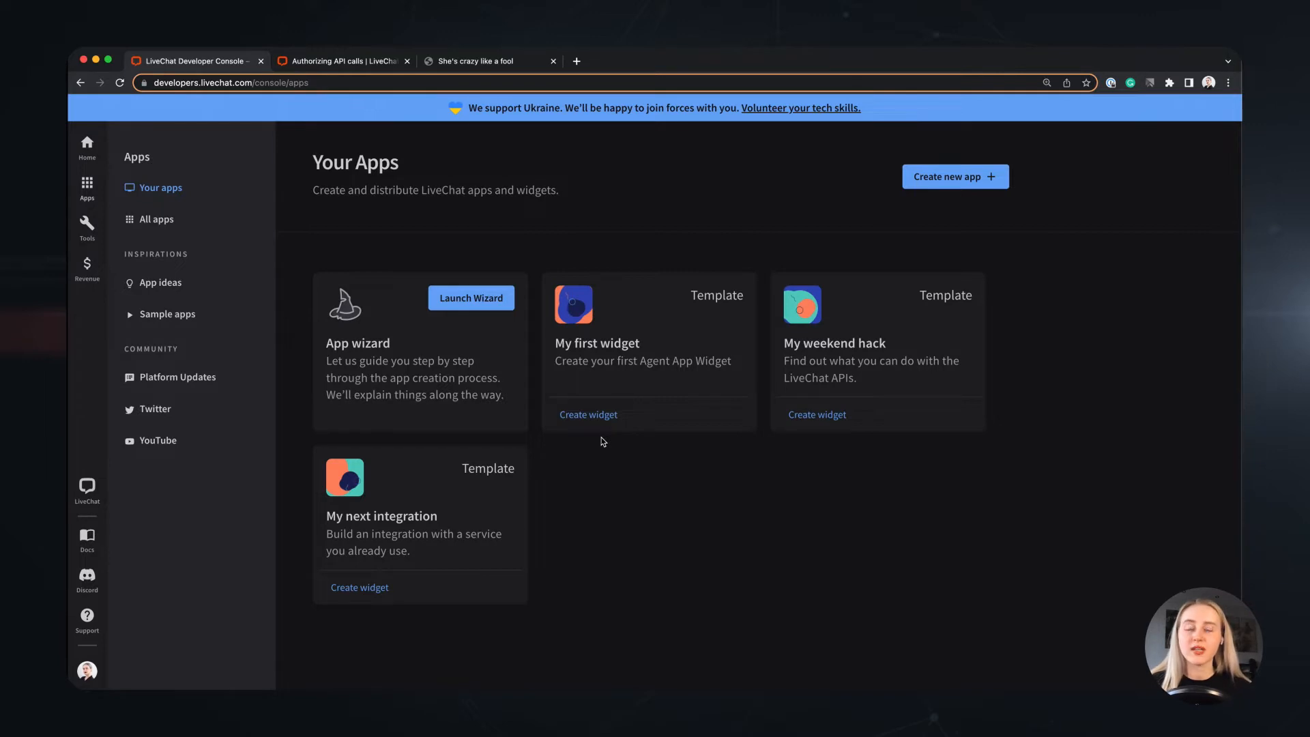
mouse_move(885, 300)
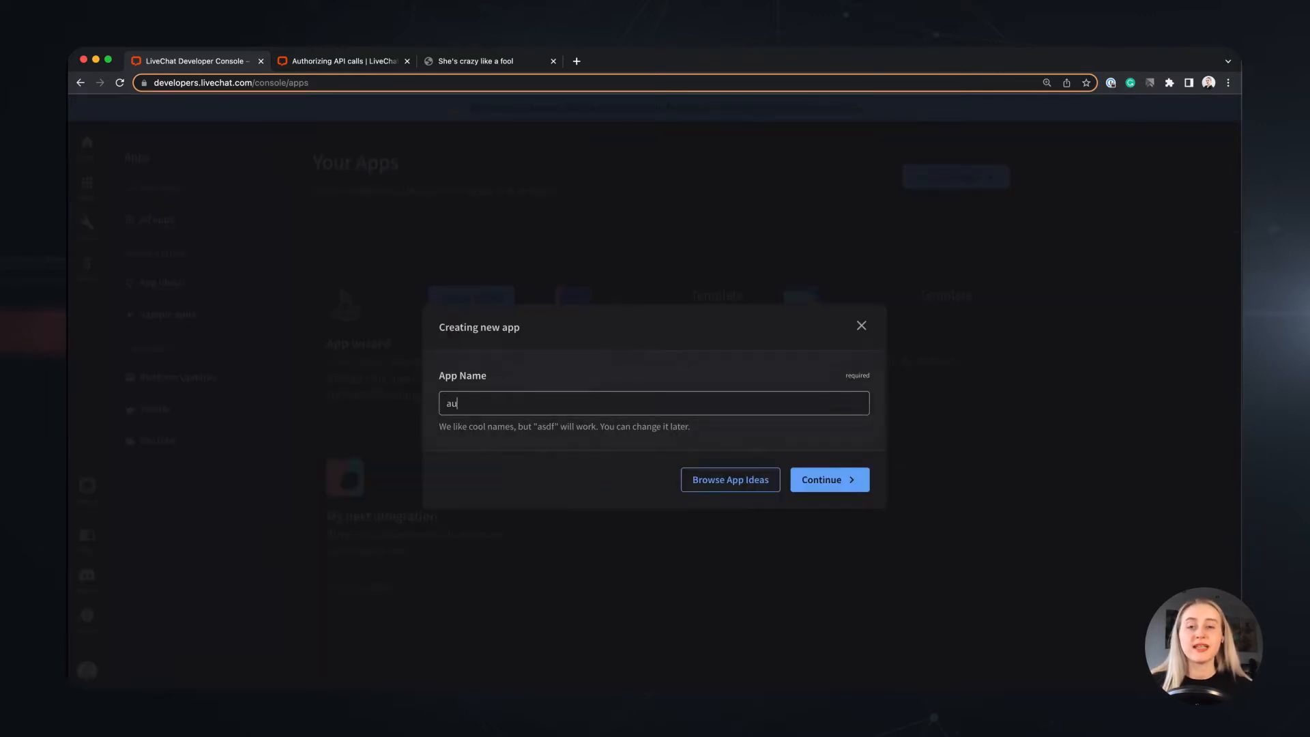
left_click(829, 479)
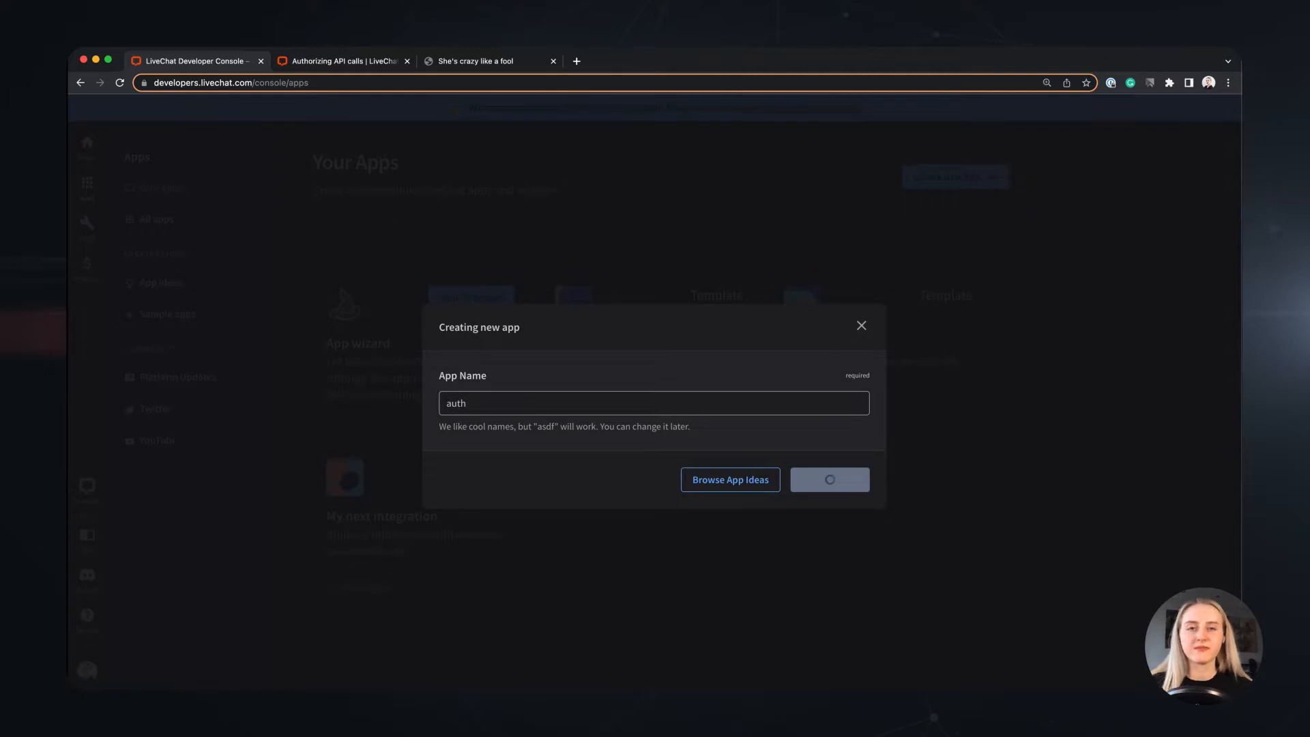
left_click(828, 479)
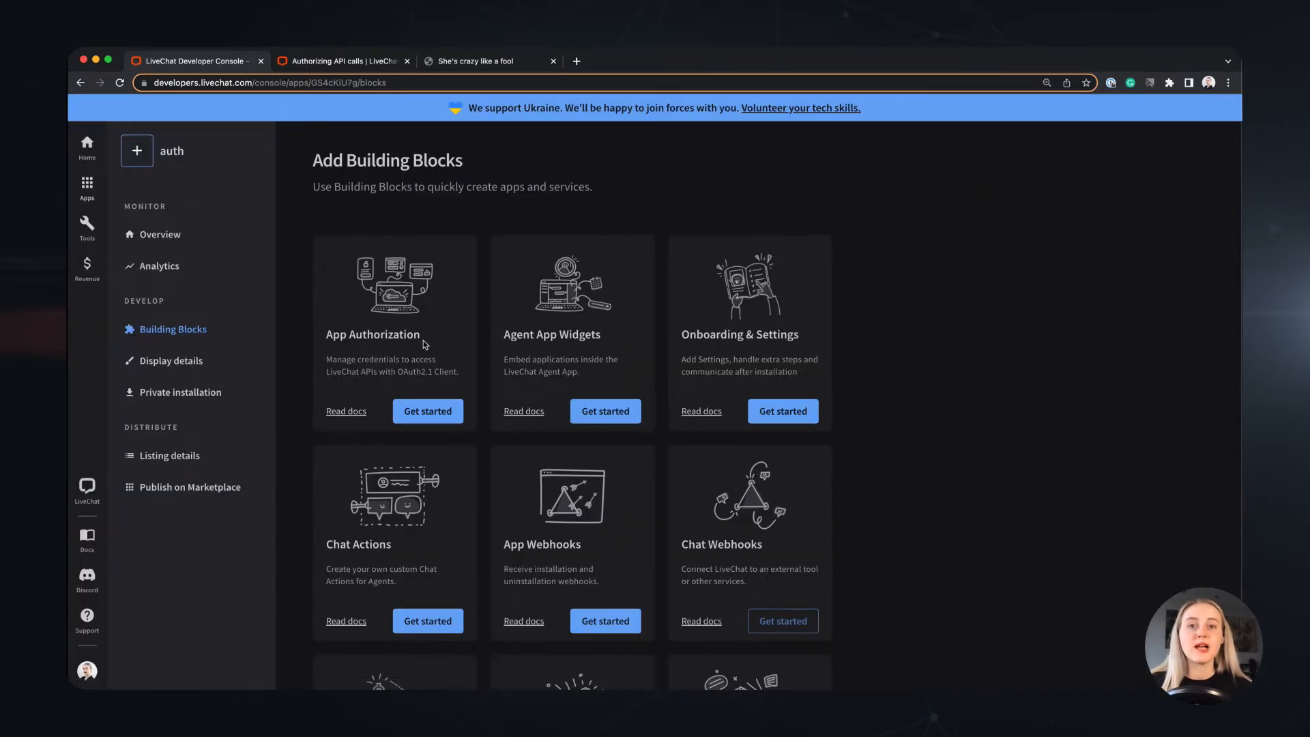
Add App Authorization as a server-side OAuth 2.1 client
left_click(427, 410)
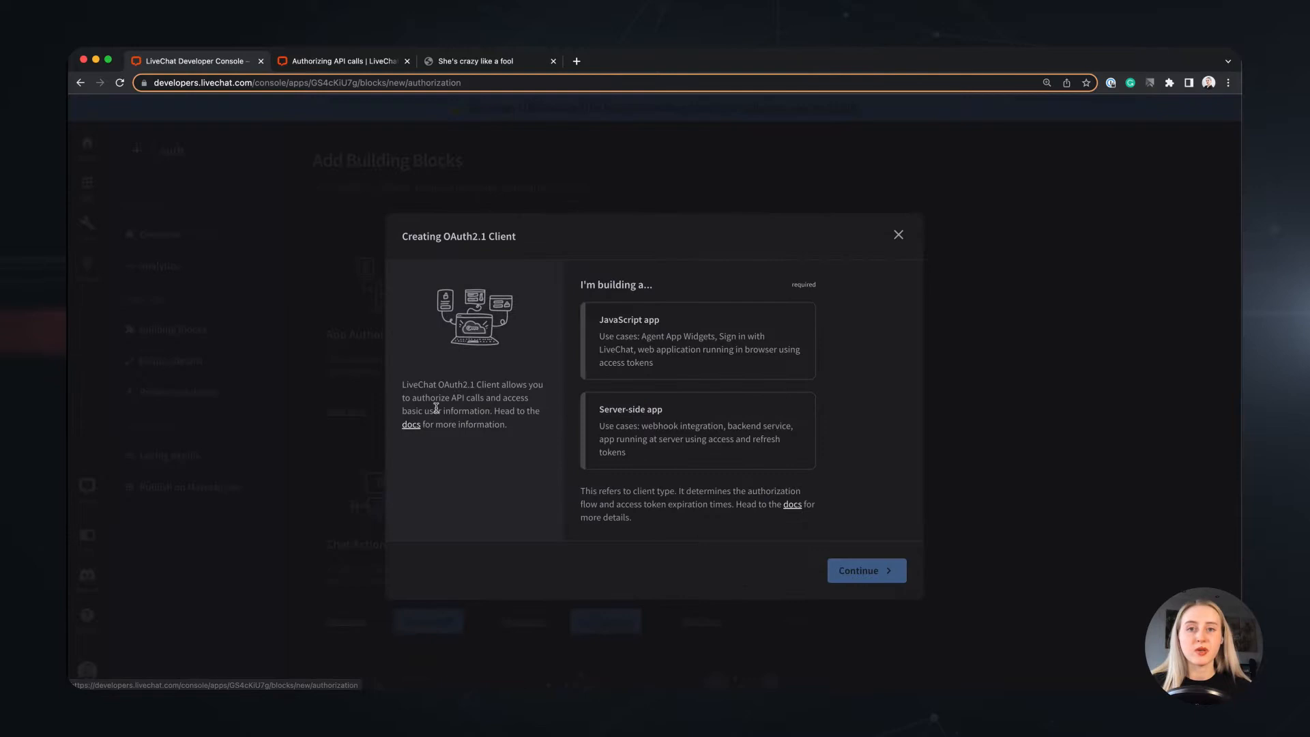
mouse_move(495, 479)
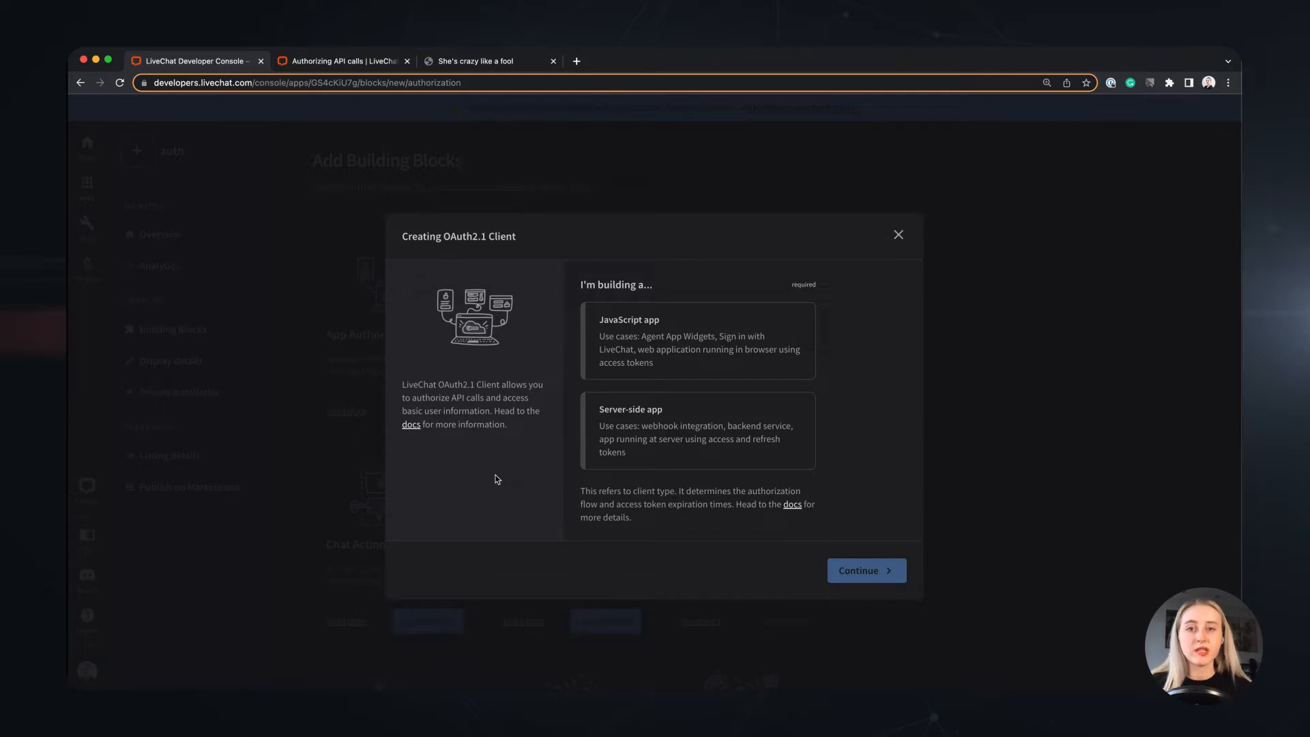
left_click(697, 430)
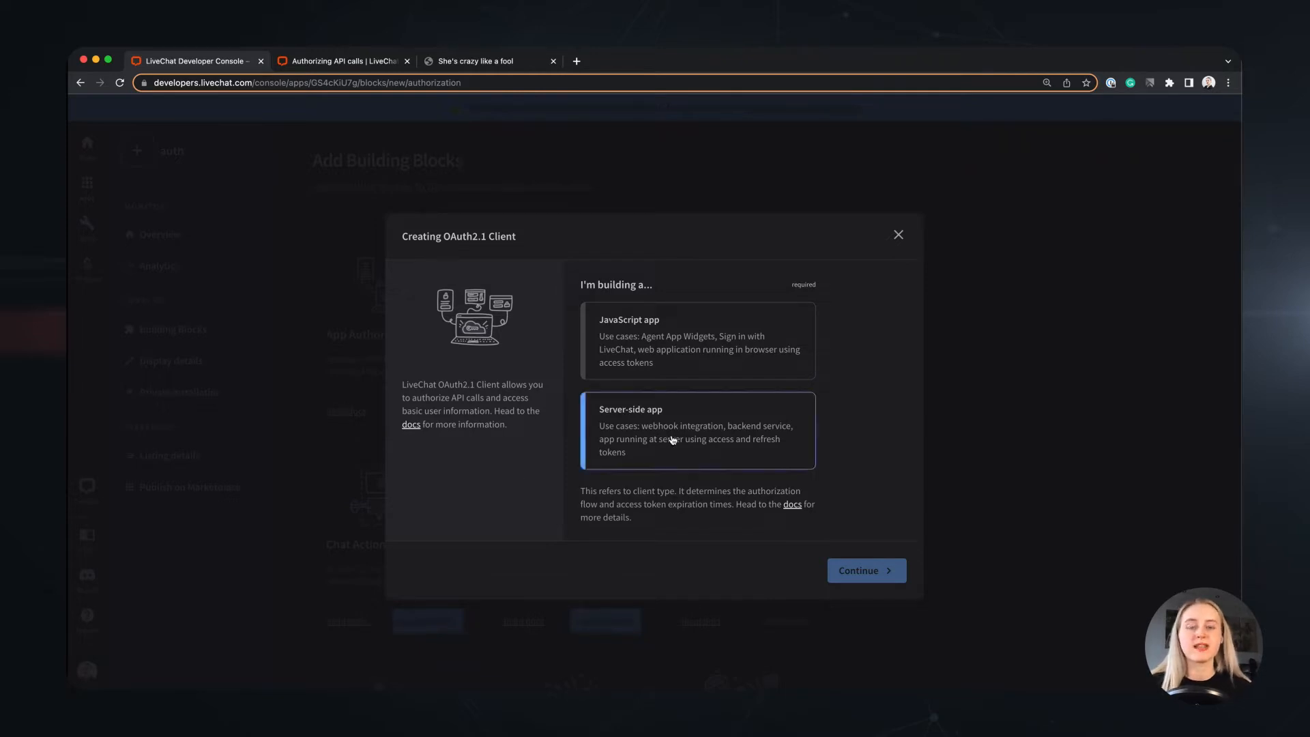
left_click(866, 570)
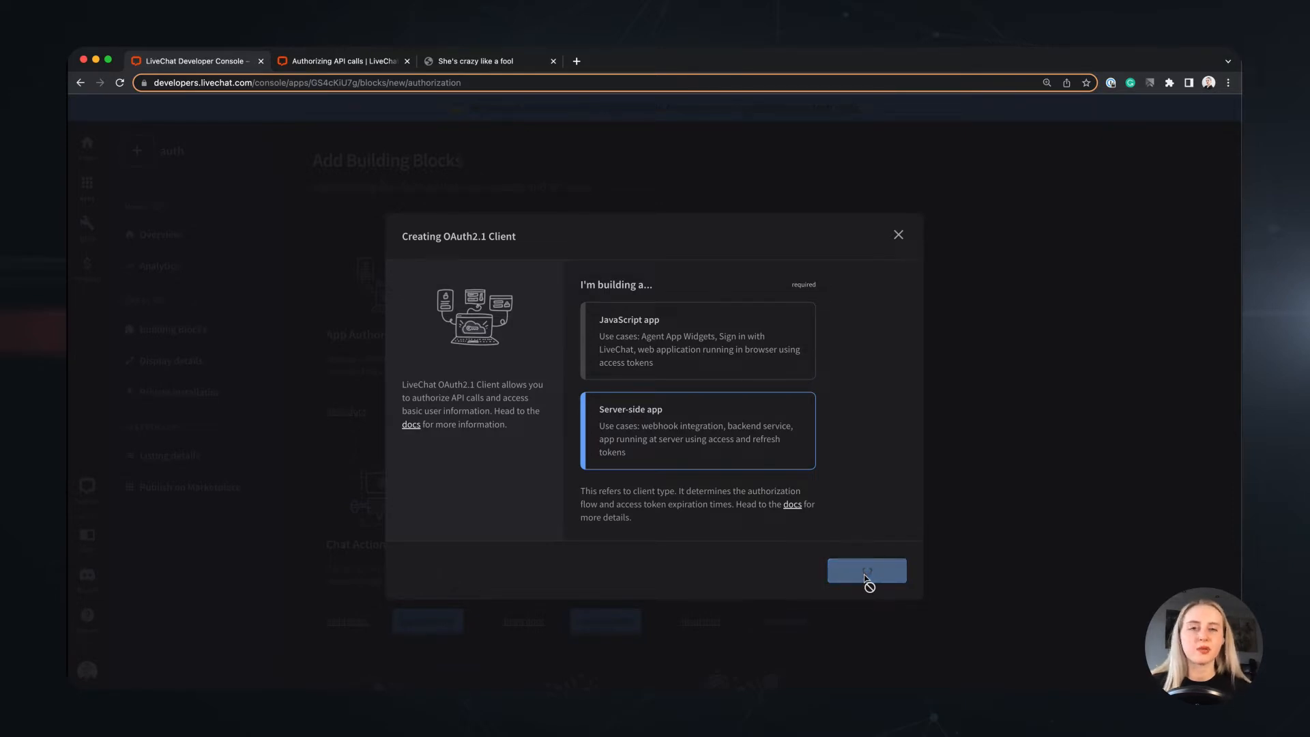
left_click(866, 570)
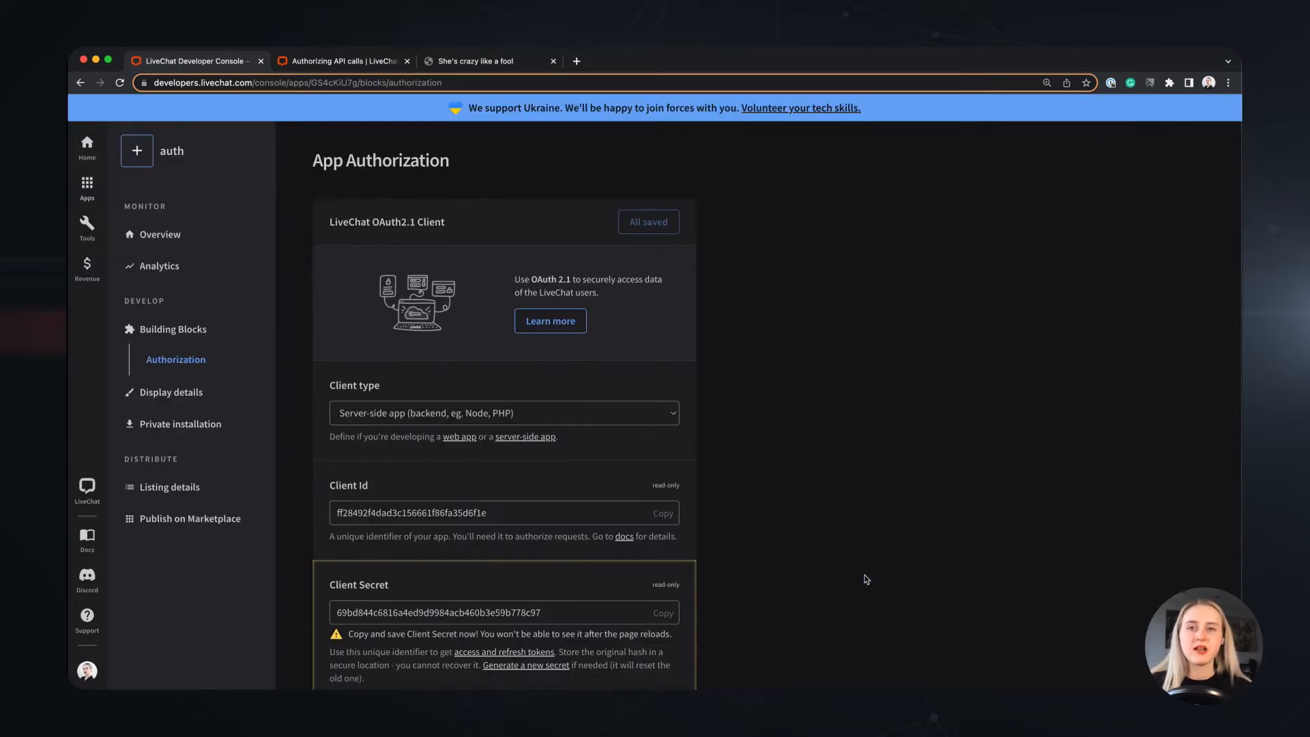
Copy the client ID into the Notion notes, then review the localhost redirect whitelist
scroll("down", 3)
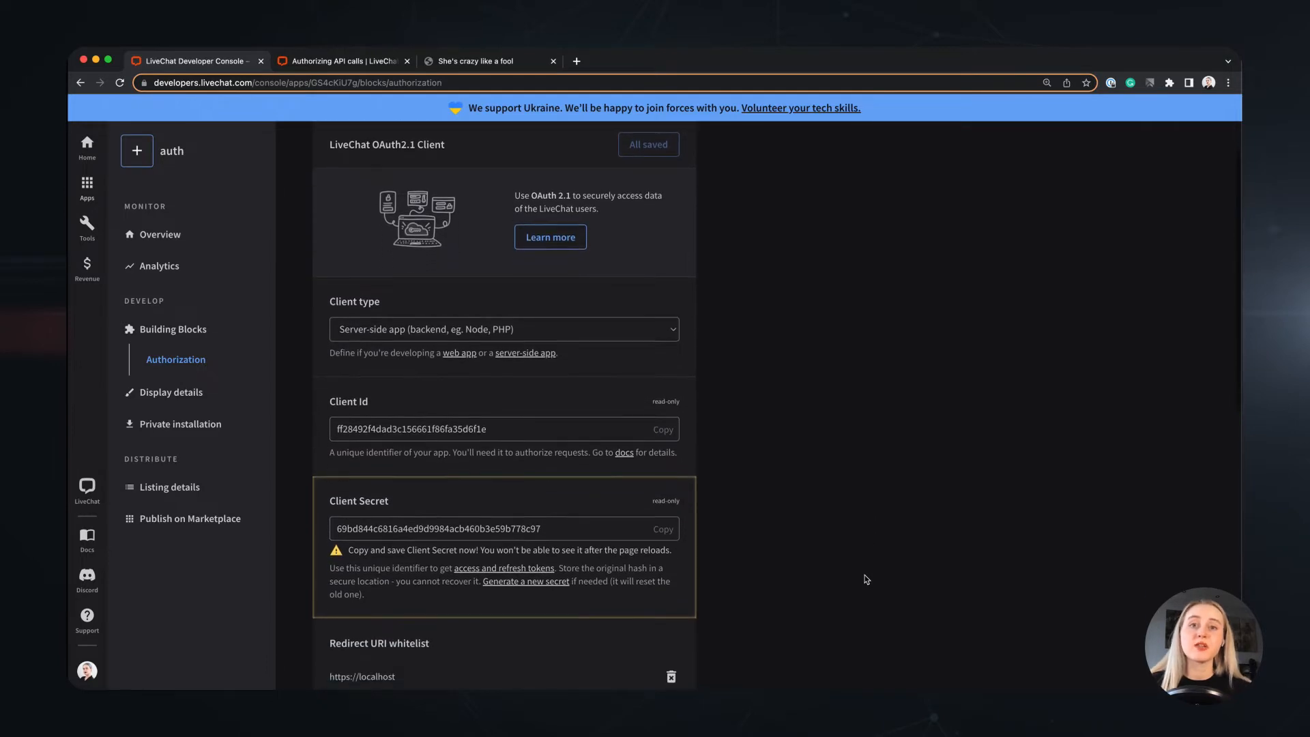
scroll("down", 3)
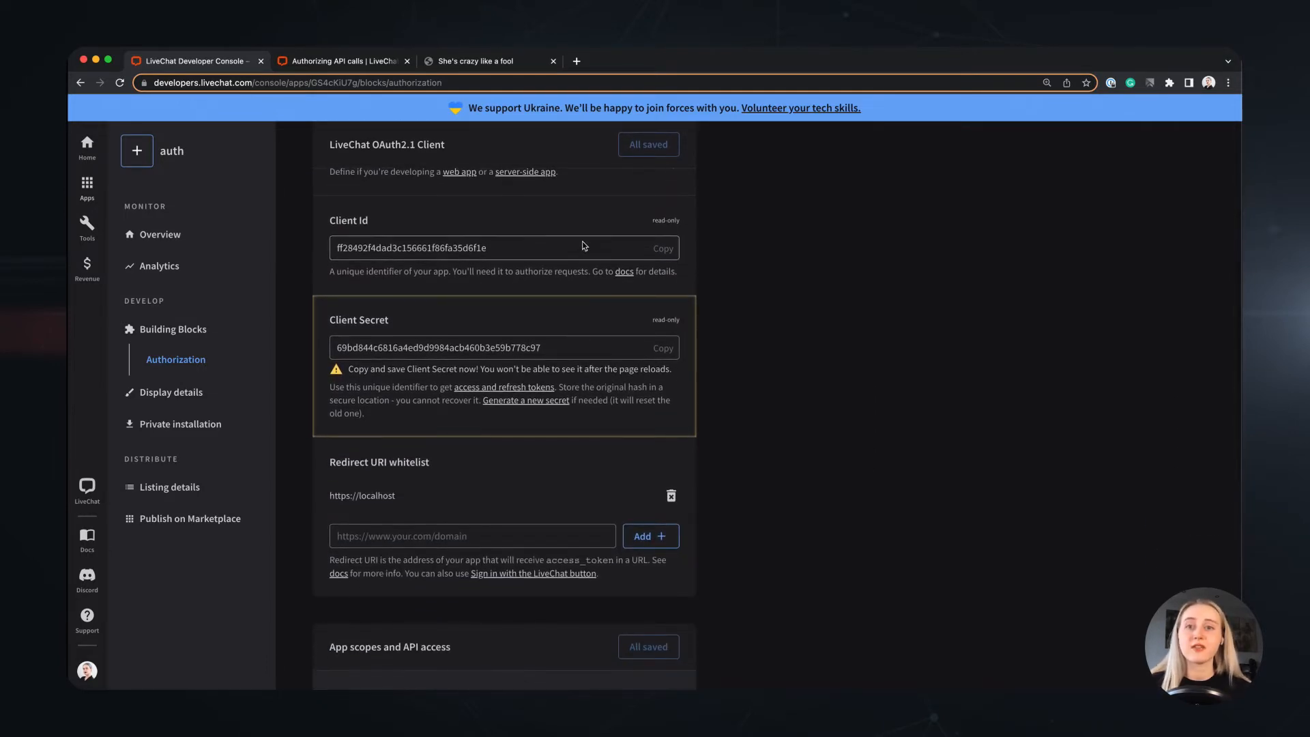
mouse_move(752, 322)
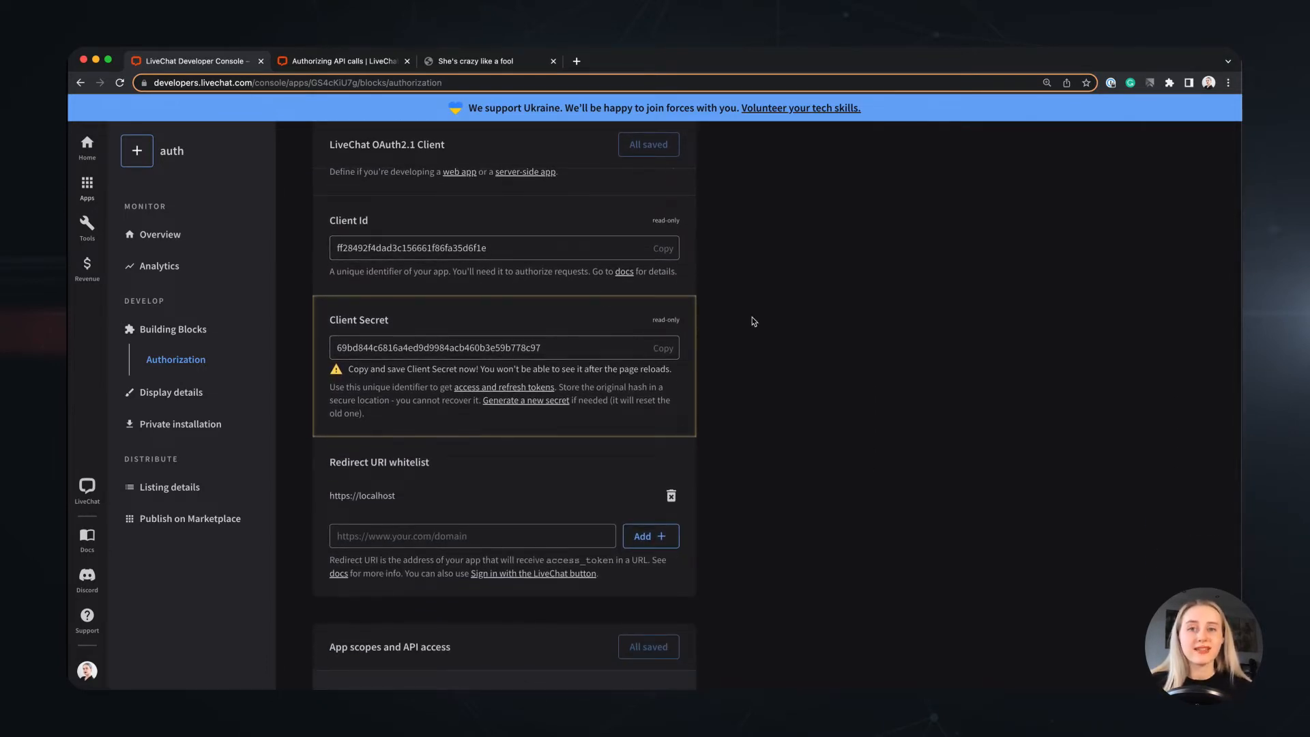
mouse_move(483, 235)
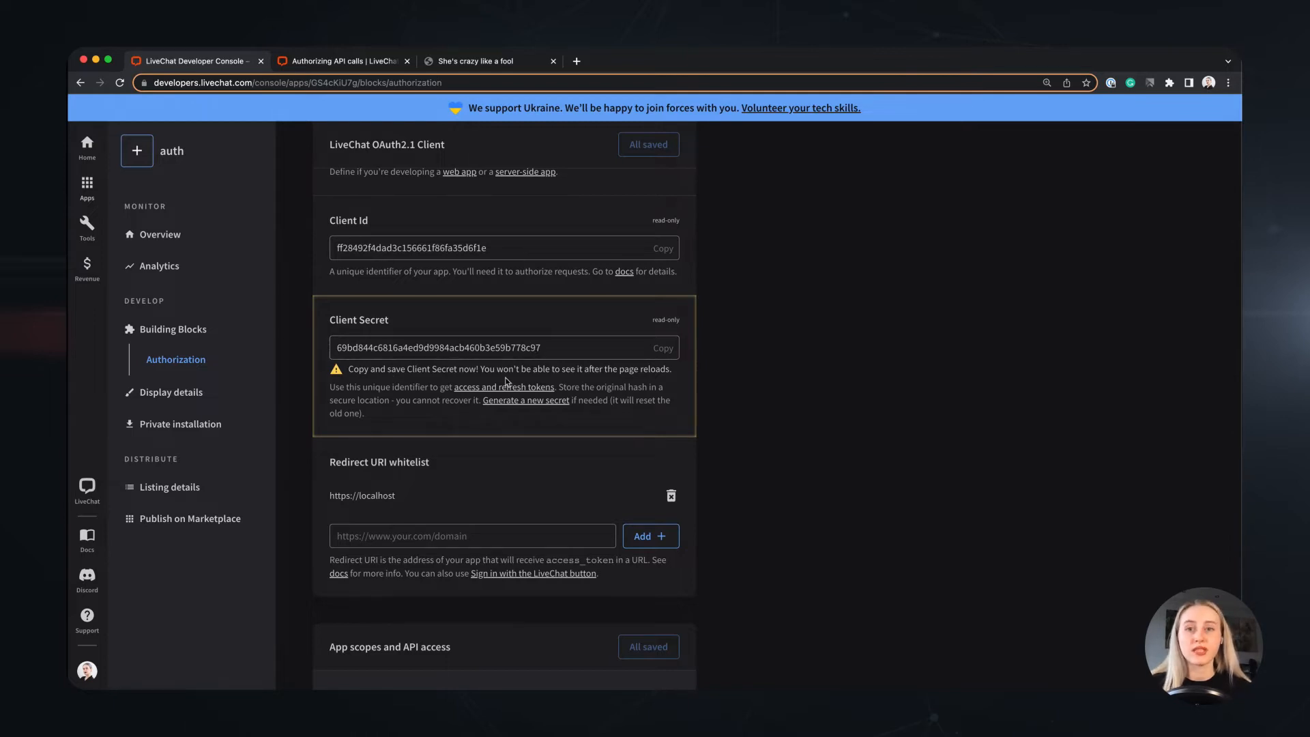
left_click(662, 247)
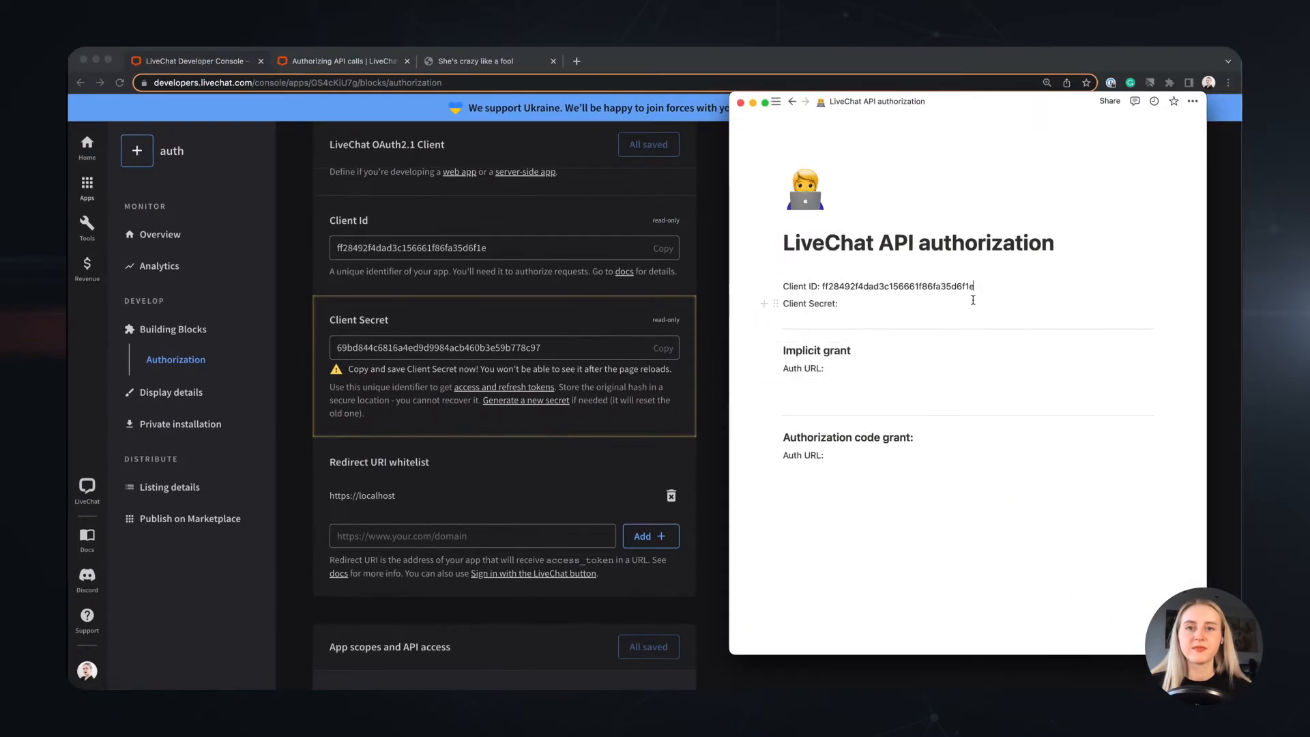
left_click(738, 101)
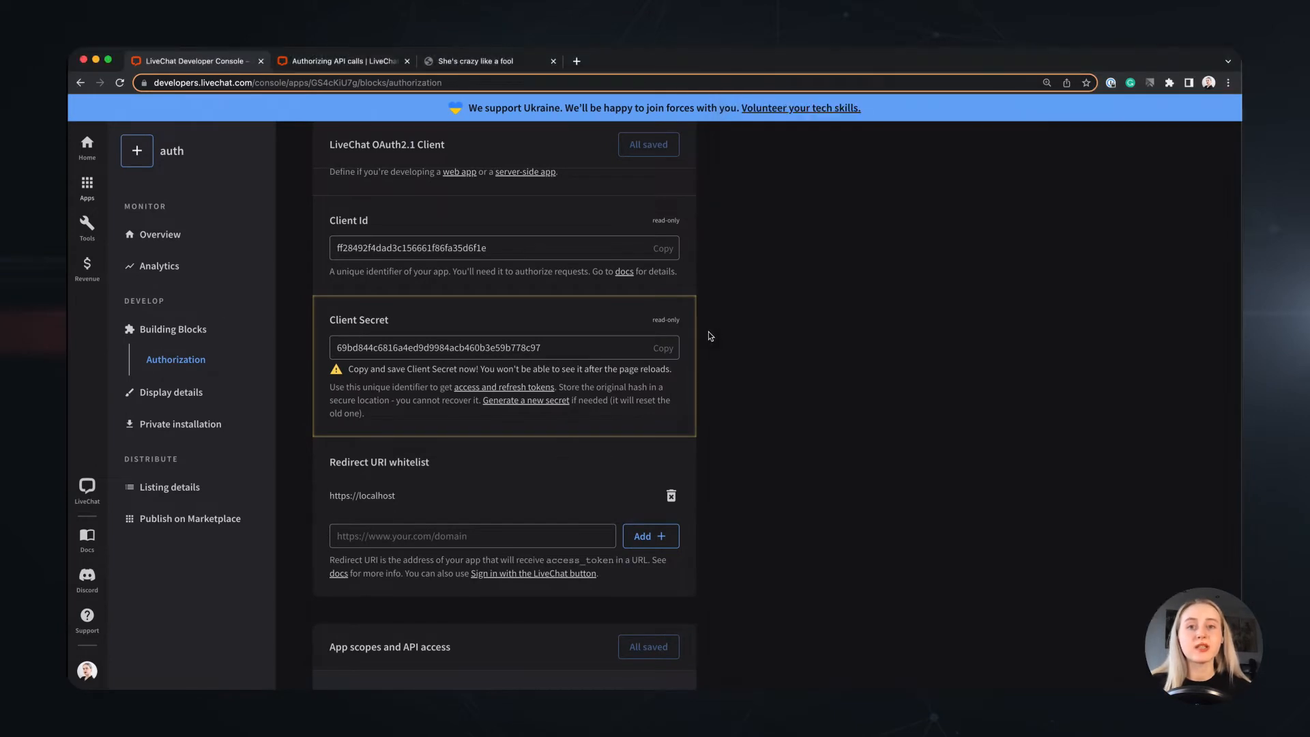
scroll("down", 3)
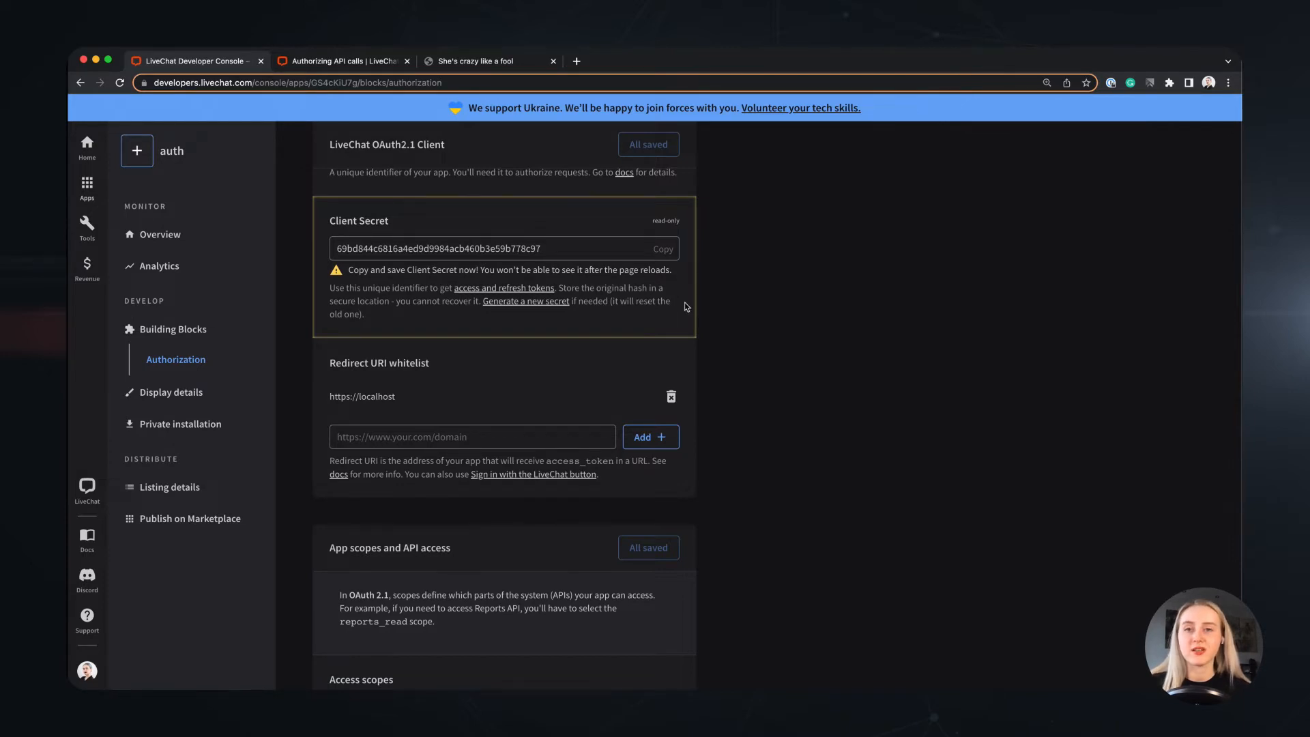
mouse_move(715, 332)
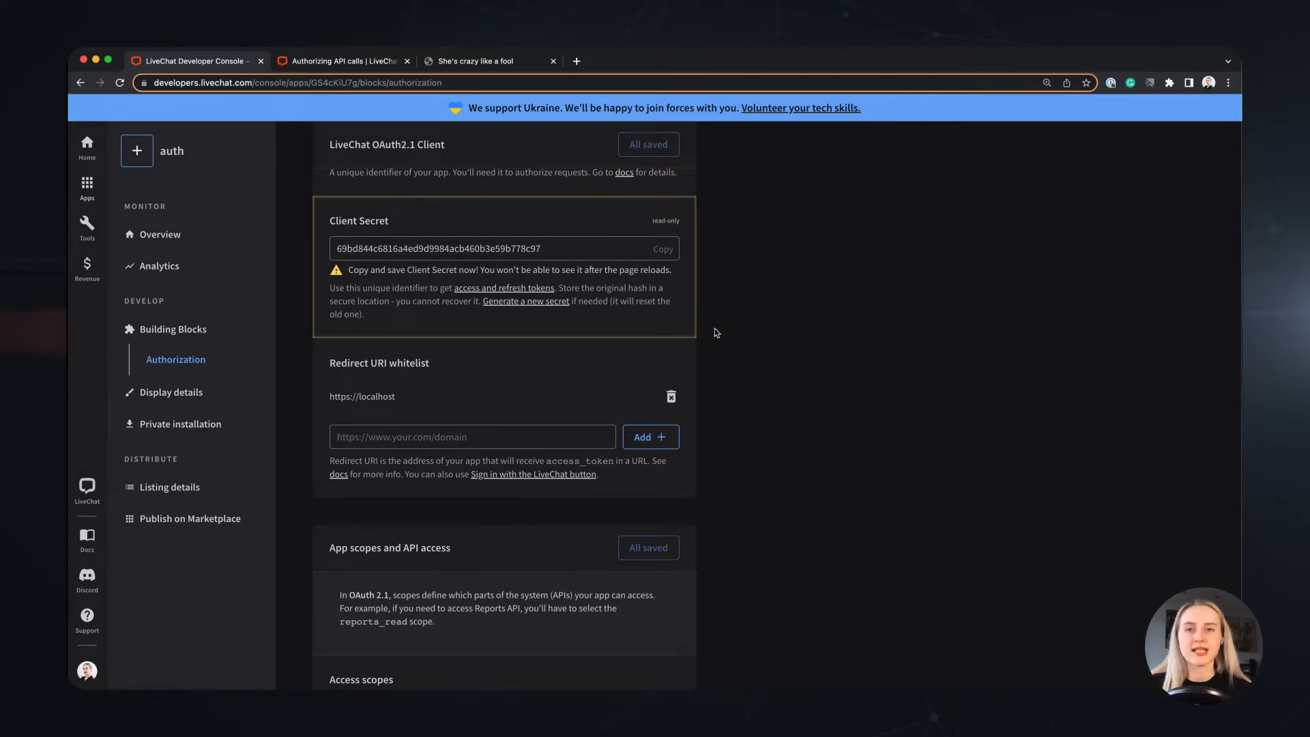
mouse_move(526, 302)
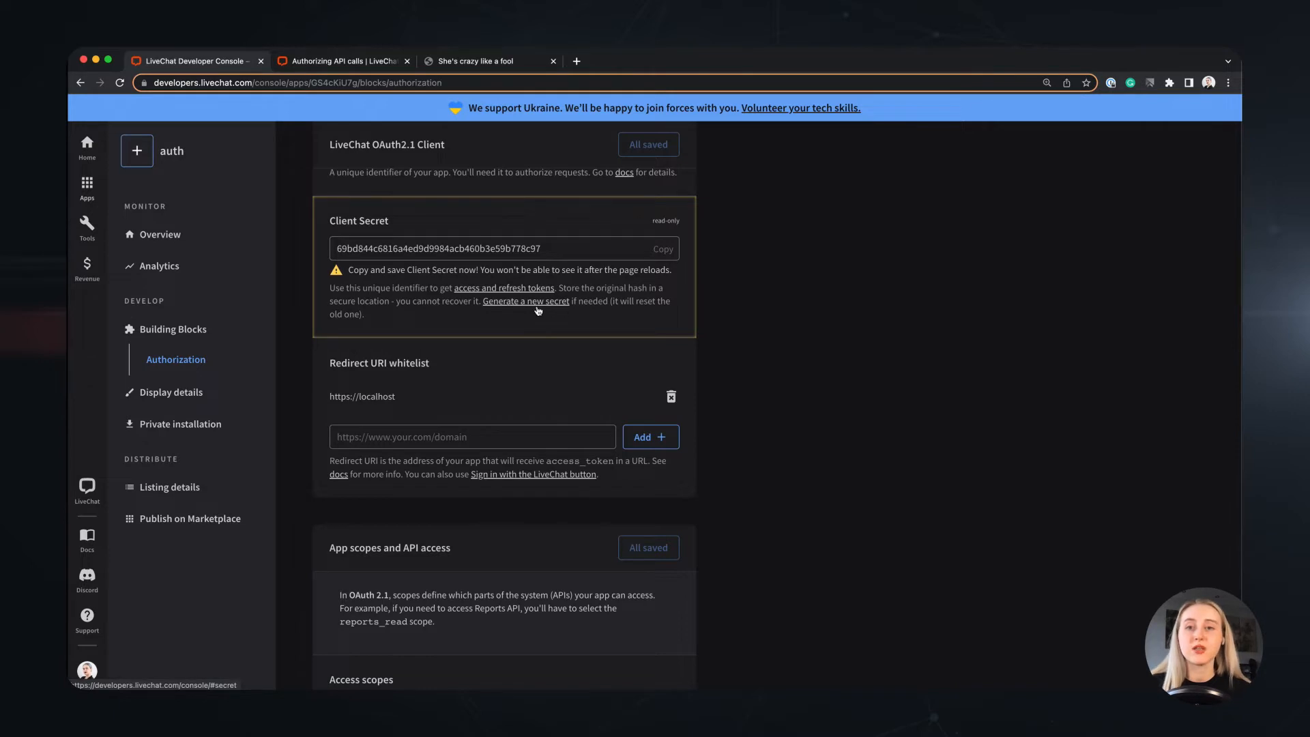
mouse_move(753, 347)
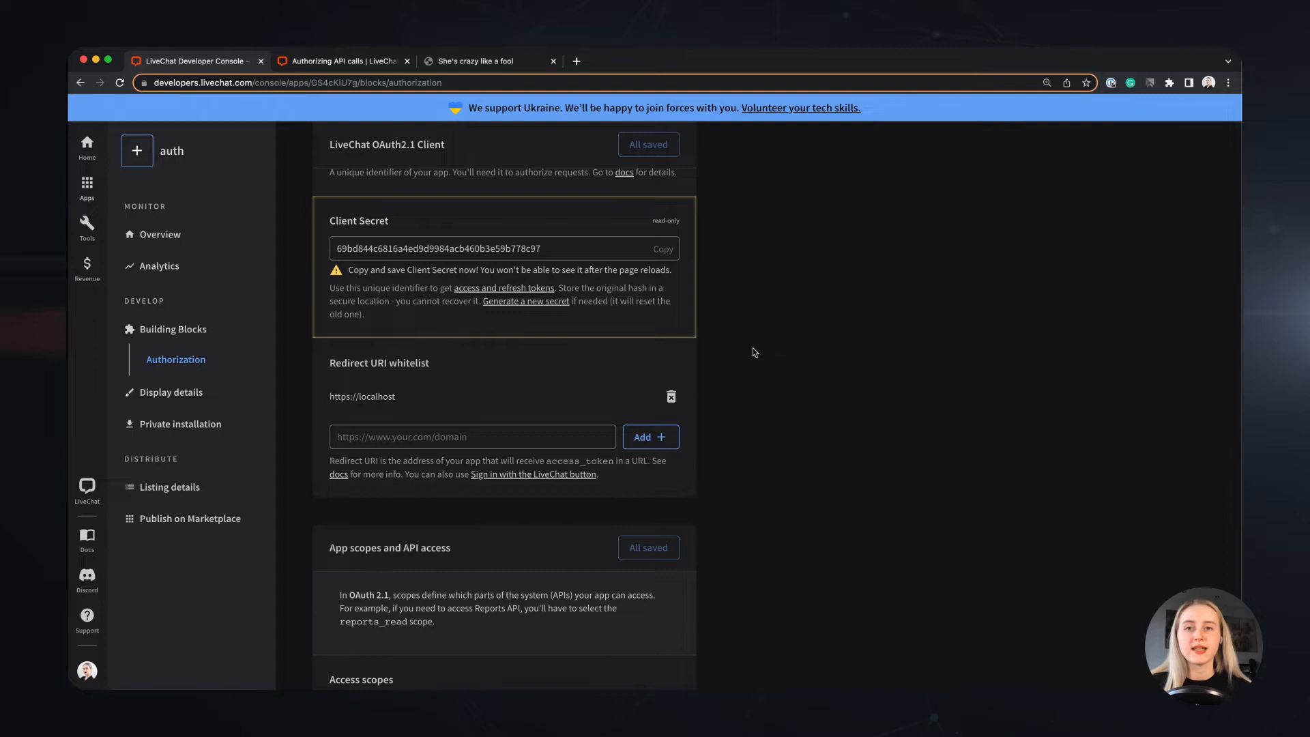
mouse_move(402, 378)
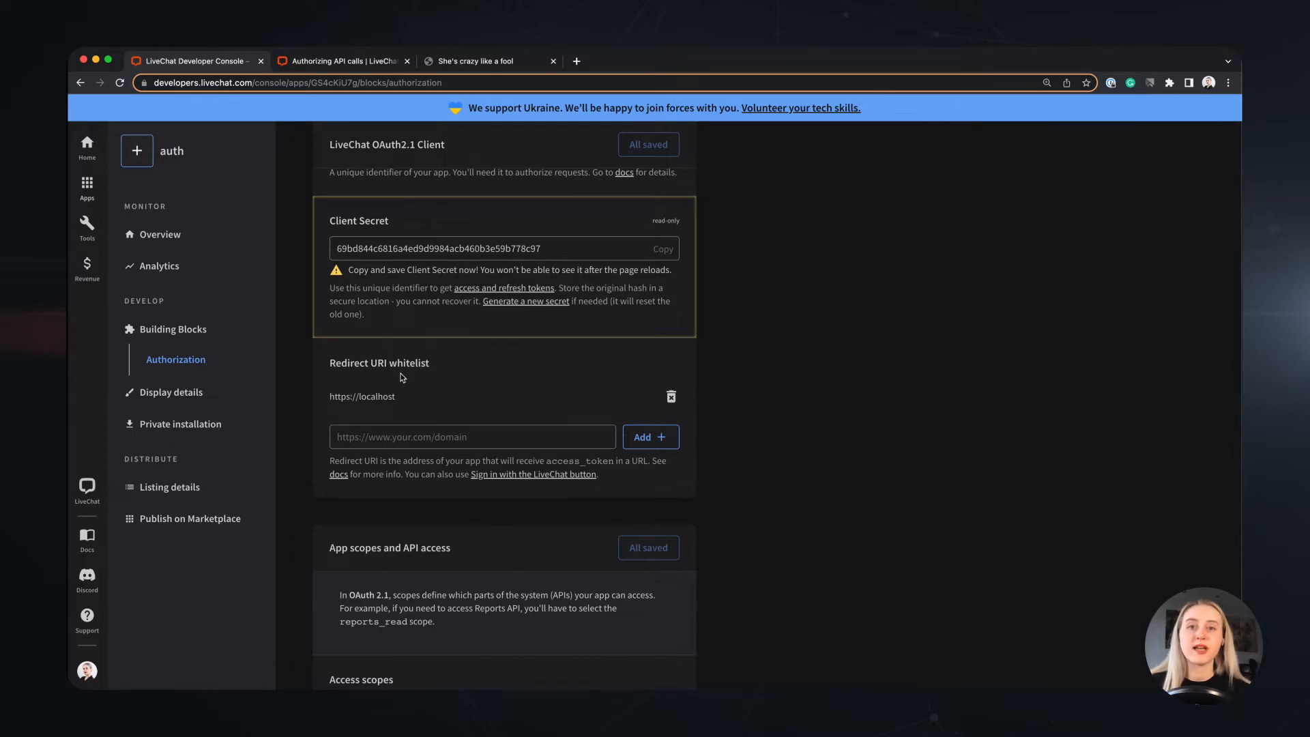
mouse_move(699, 381)
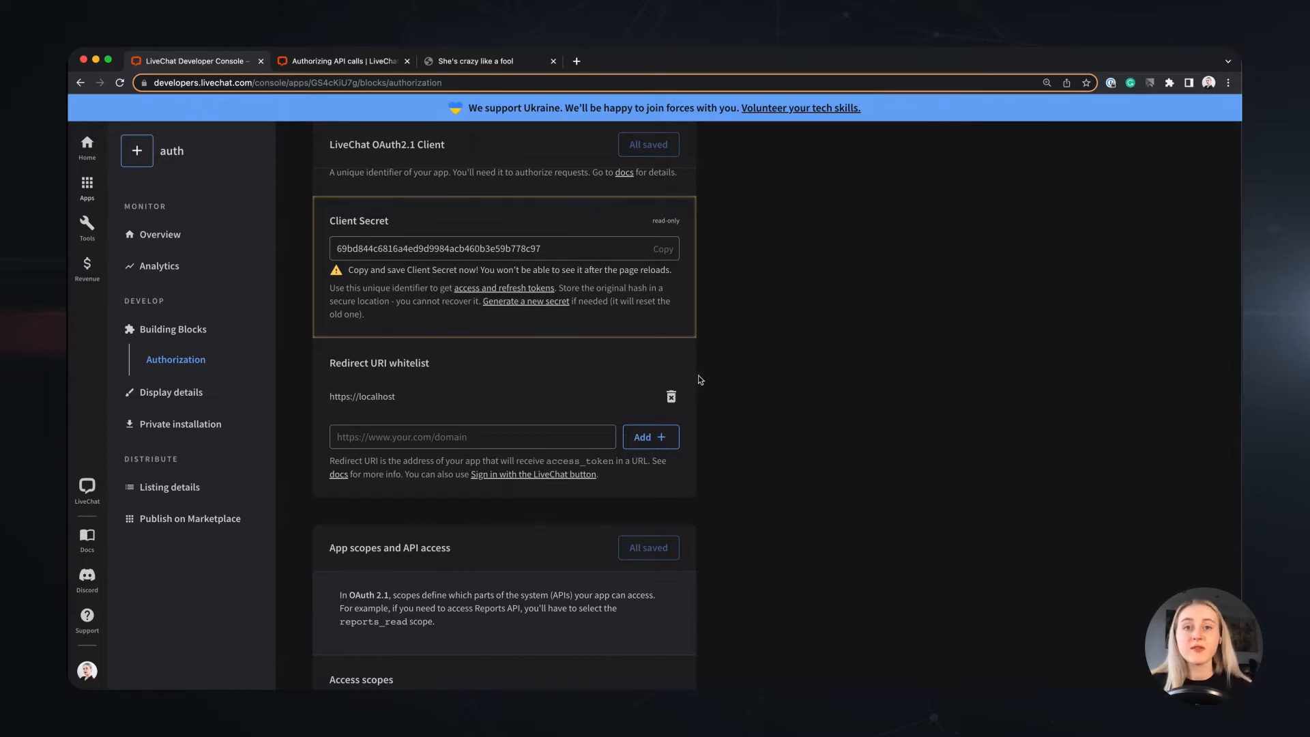
scroll("down", 3)
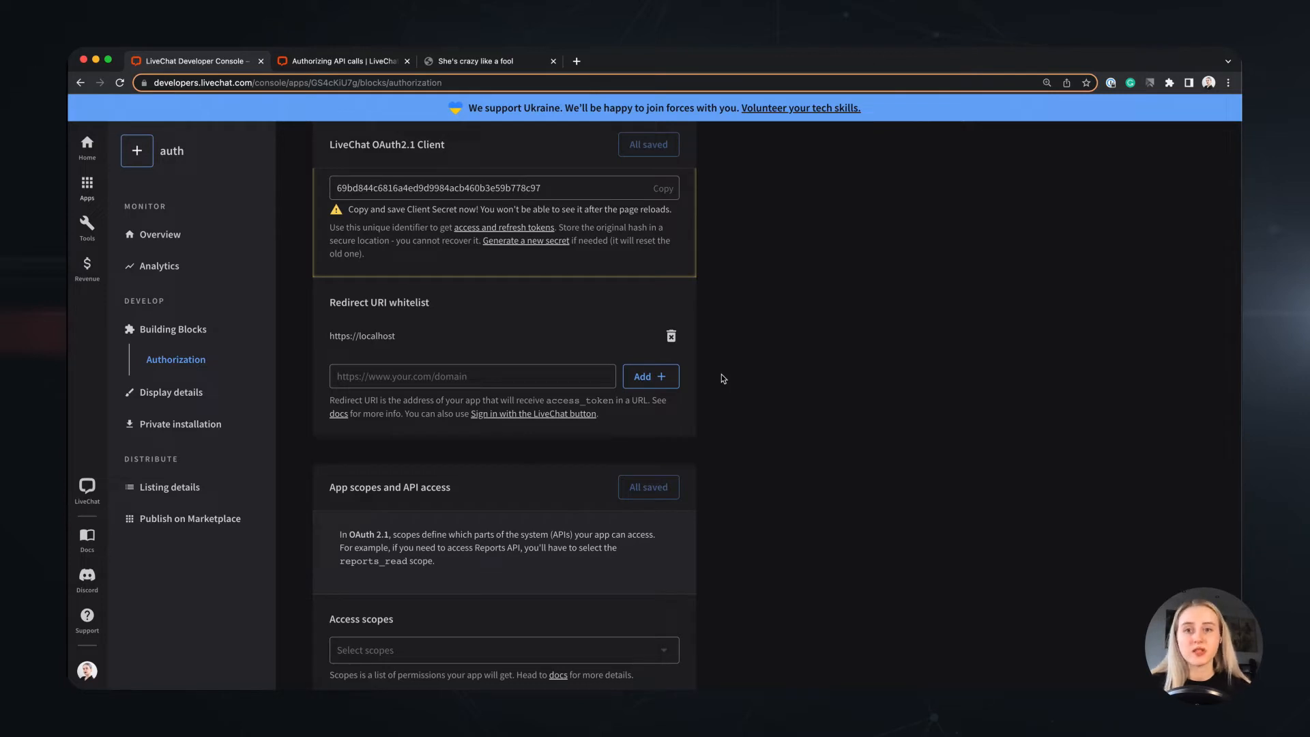
mouse_move(707, 393)
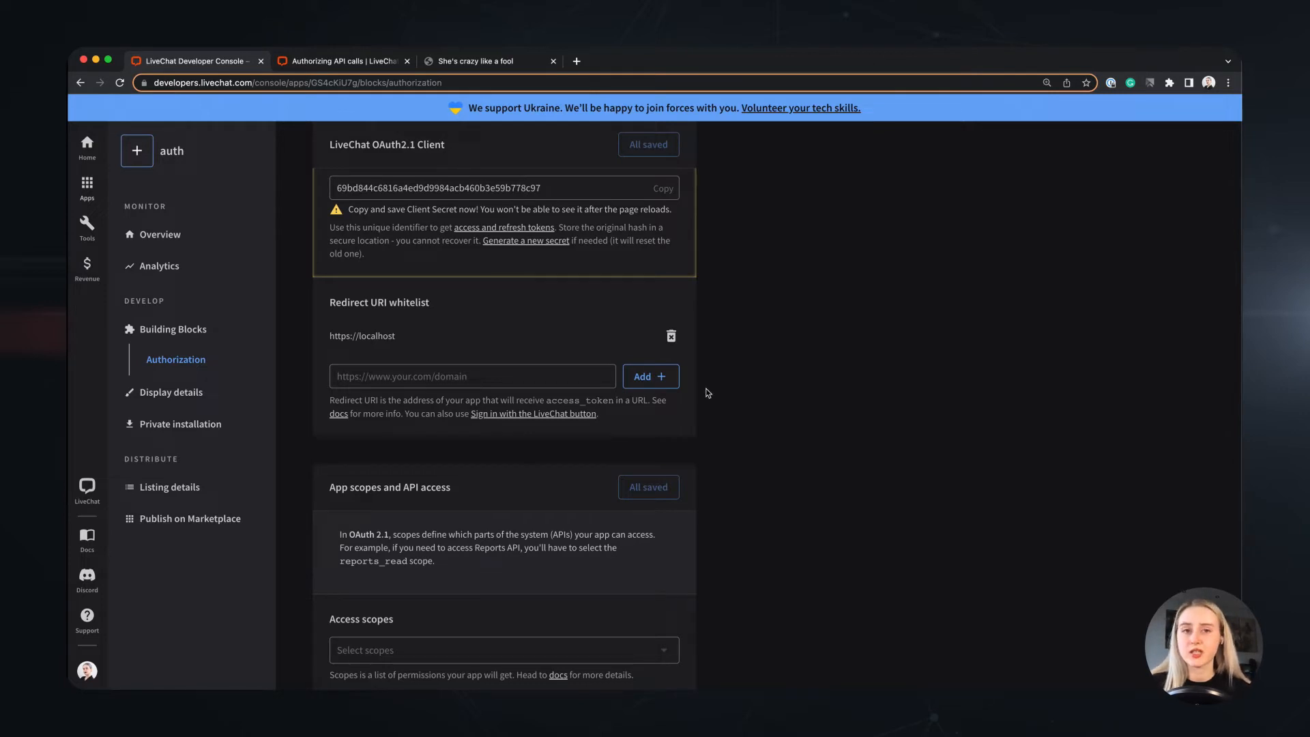
type("https://livechat.cool")
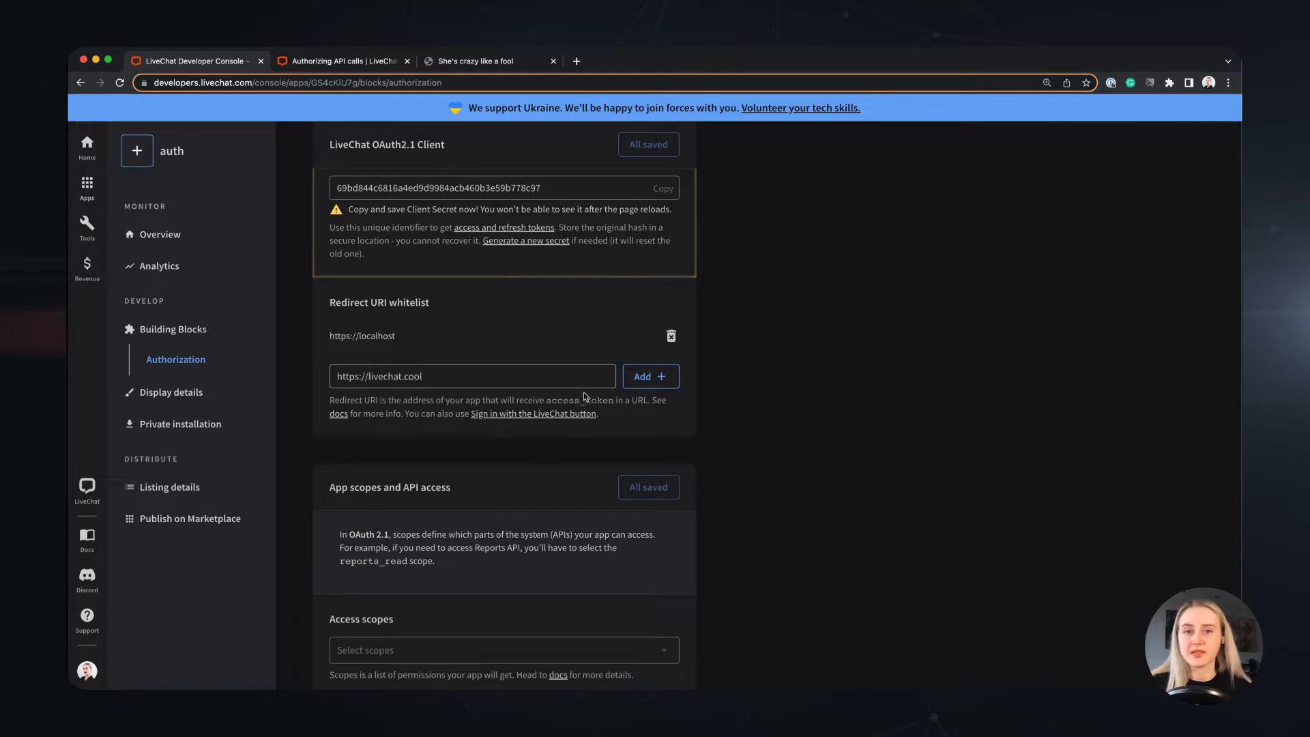
left_click(650, 376)
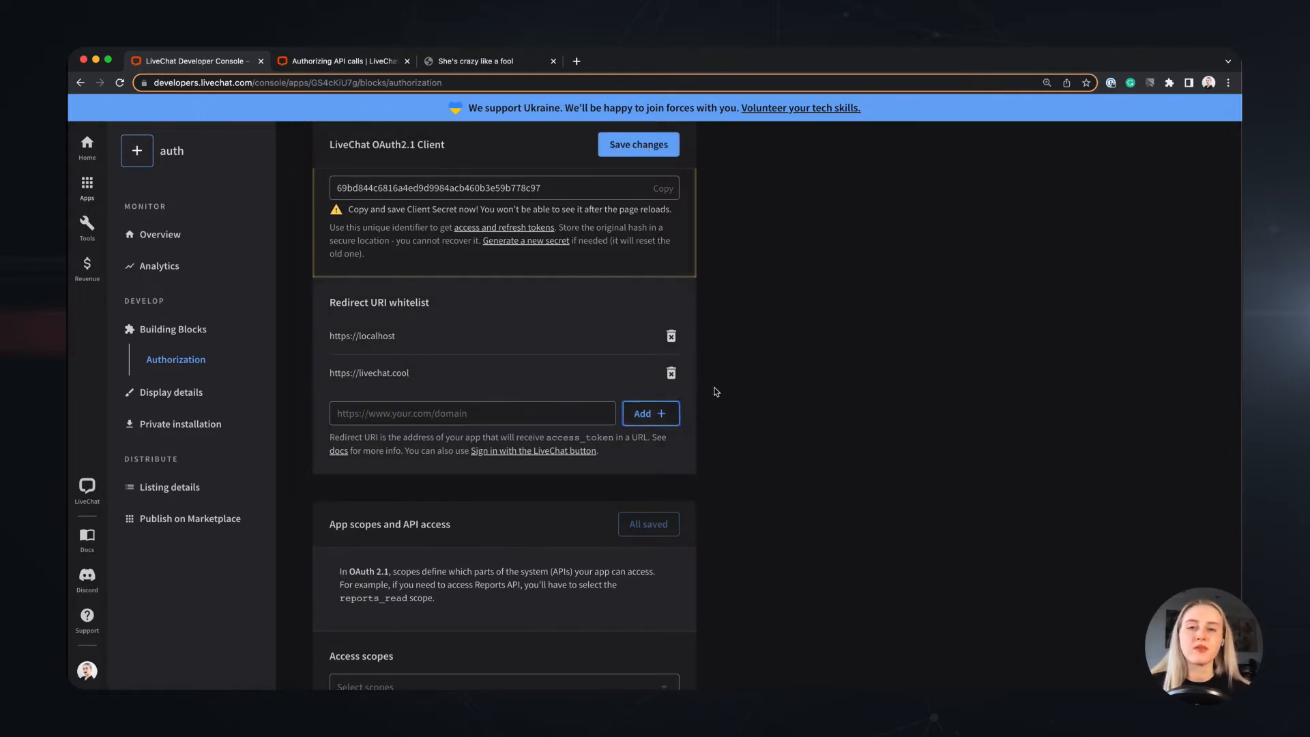
left_click(638, 144)
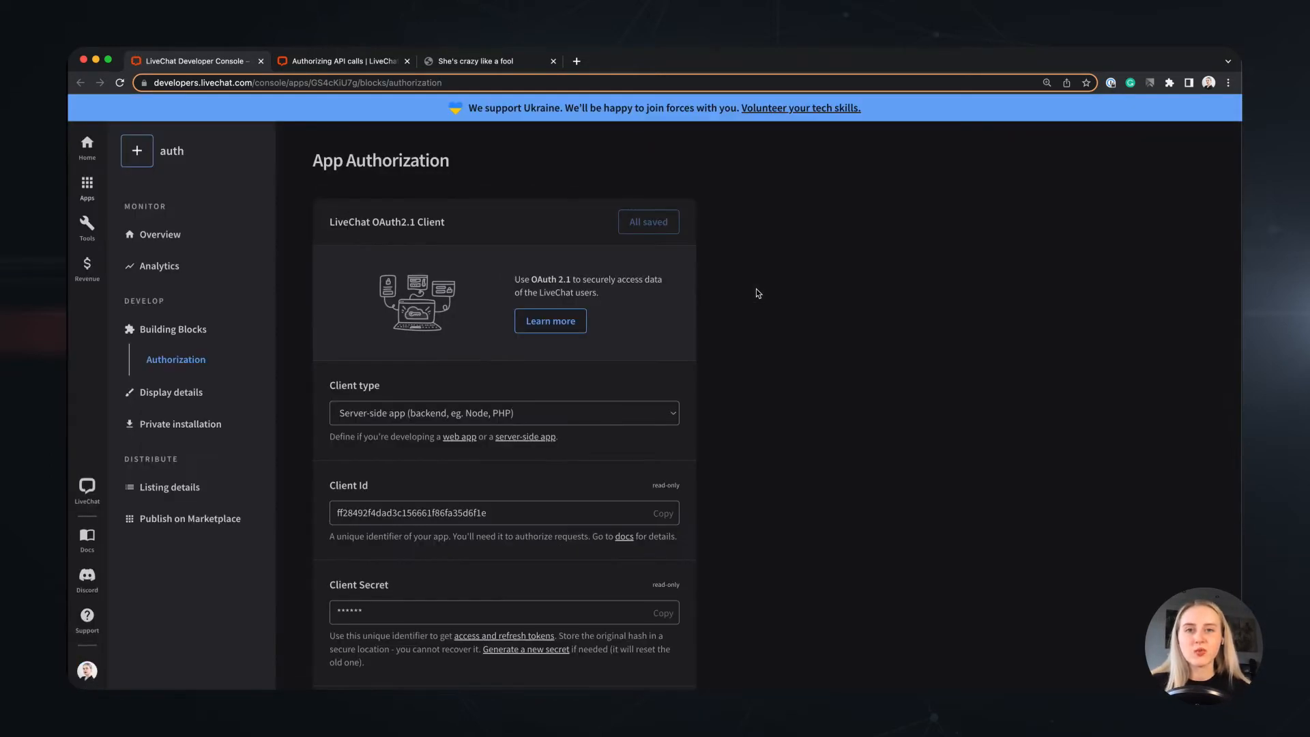
Add the chats--all:ro and chats--access:ro scopes and save
scroll("down", 3)
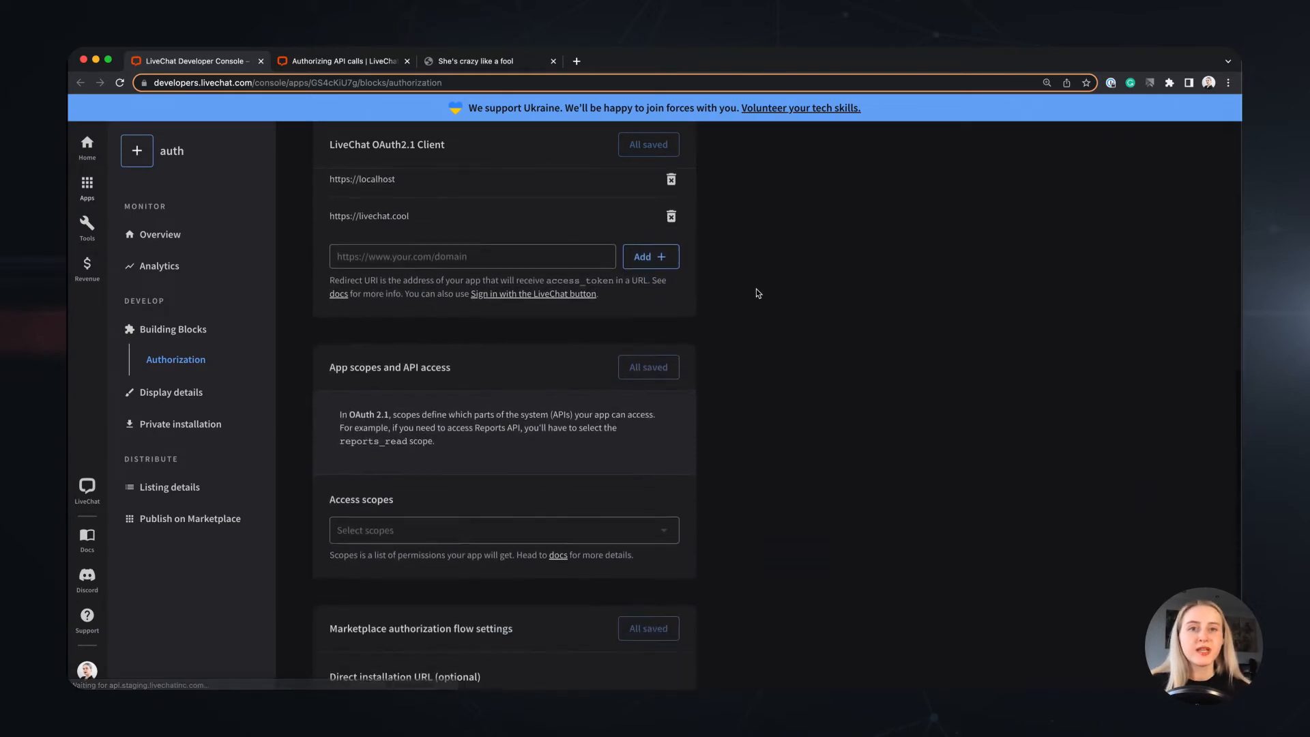
scroll("down", 3)
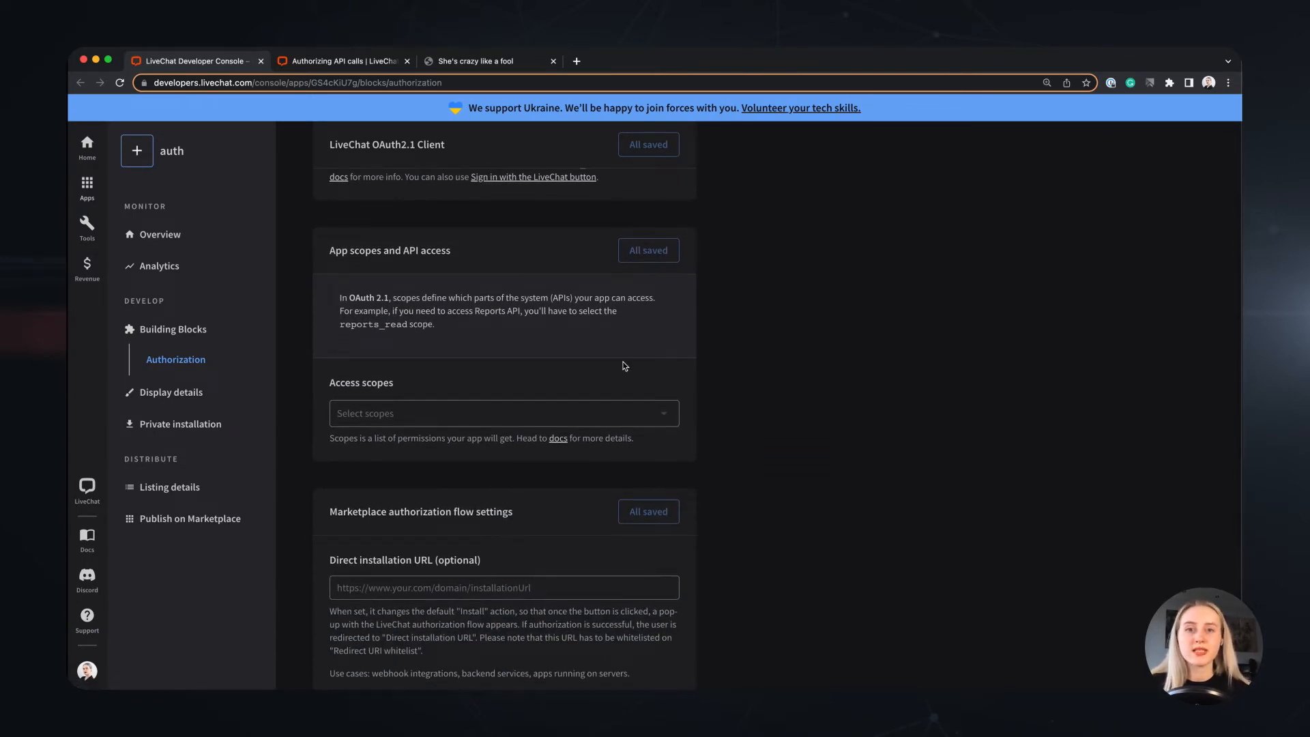
mouse_move(395, 387)
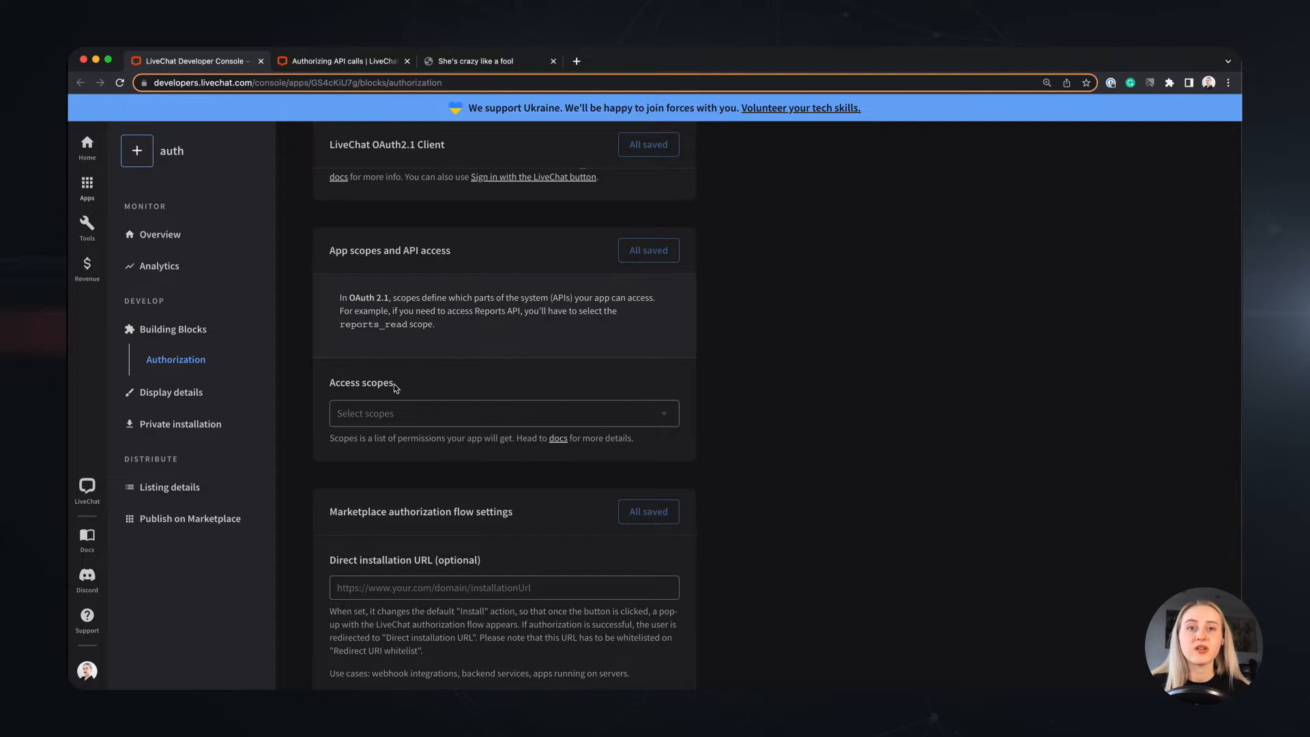
mouse_move(753, 377)
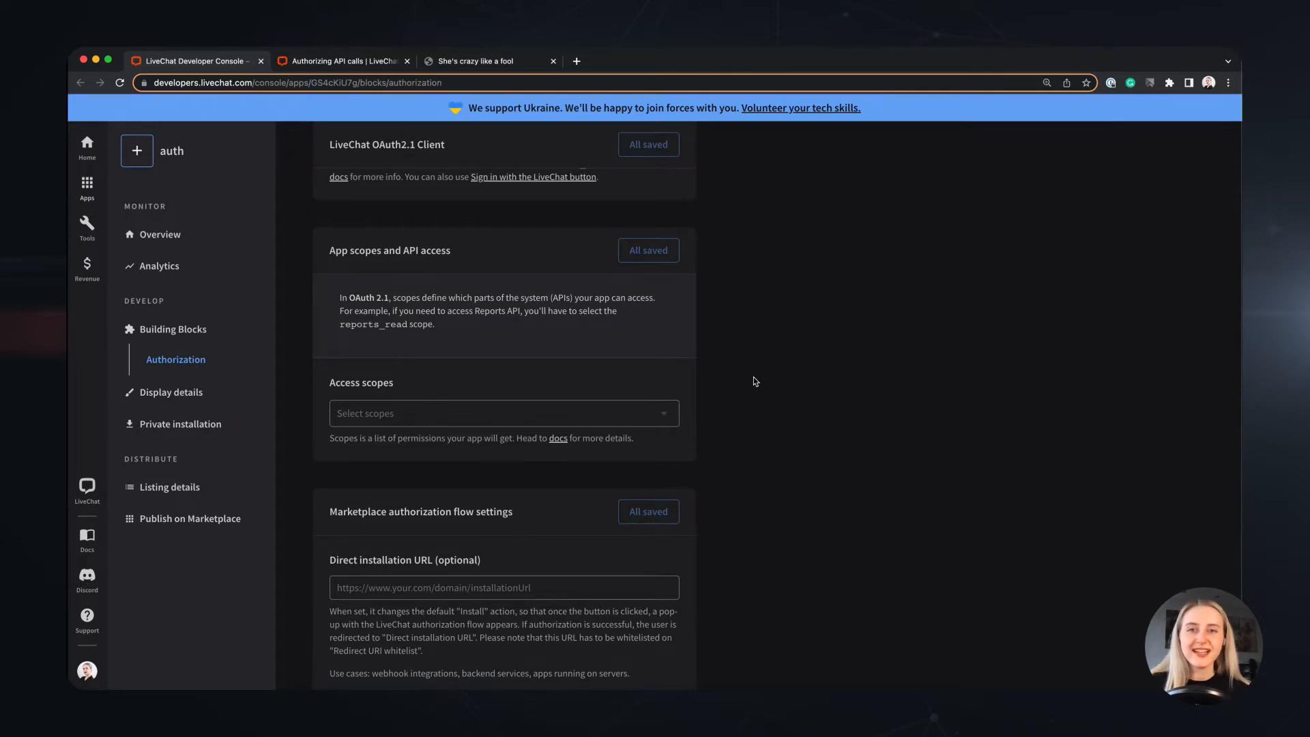
mouse_move(678, 425)
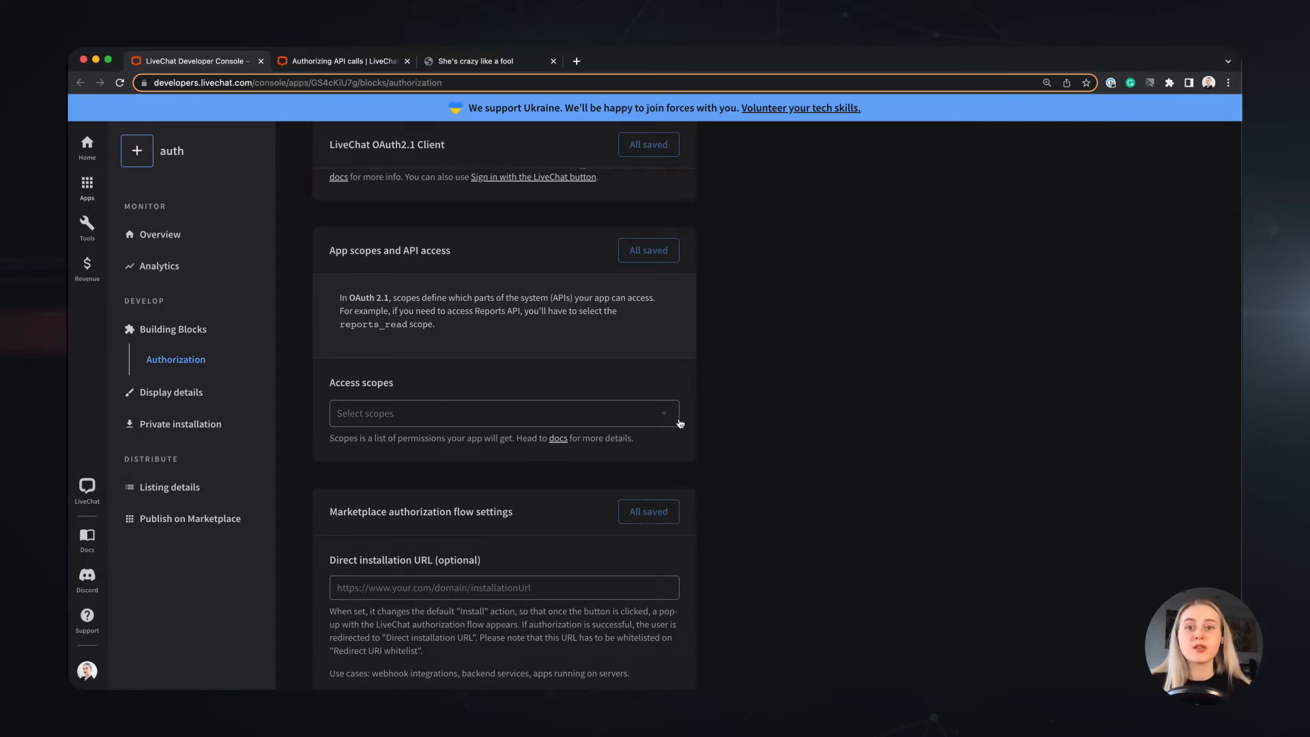
type("chats-a")
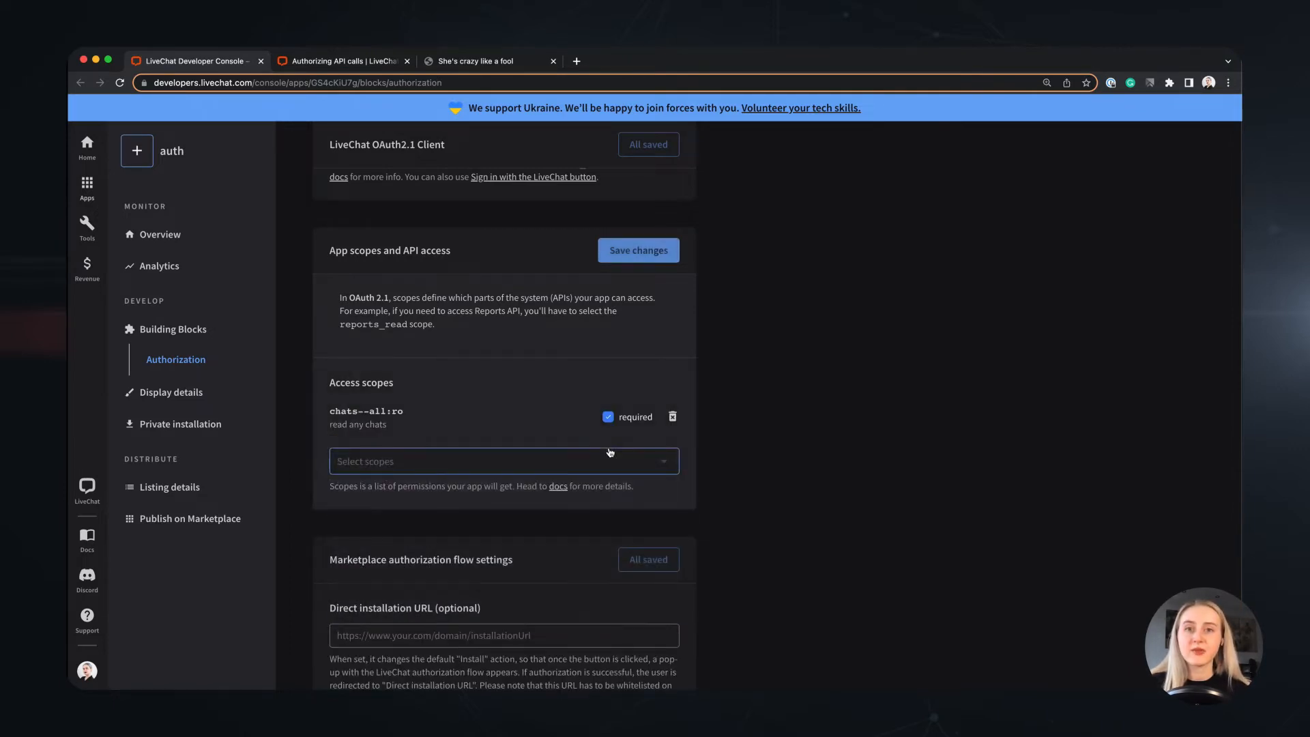
type("chats--")
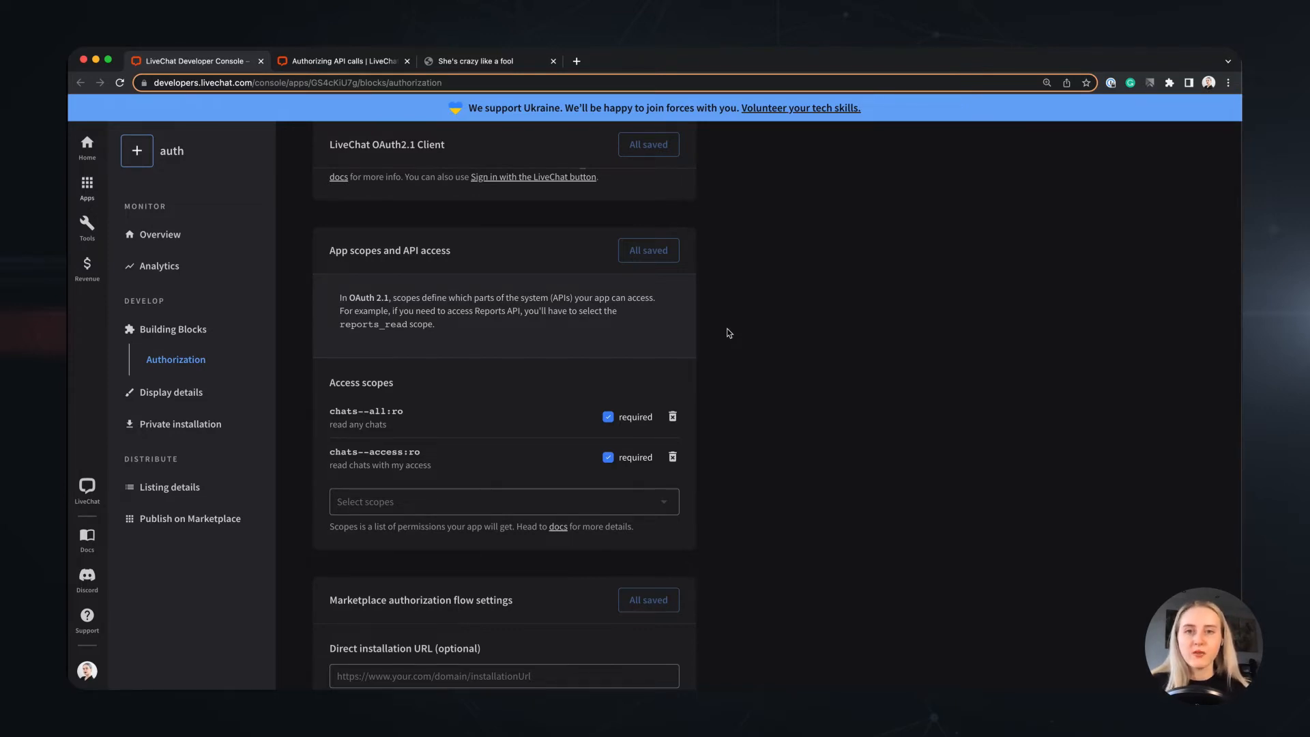
Copy the example URL from the docs' implicit grant Step 2
left_click(343, 60)
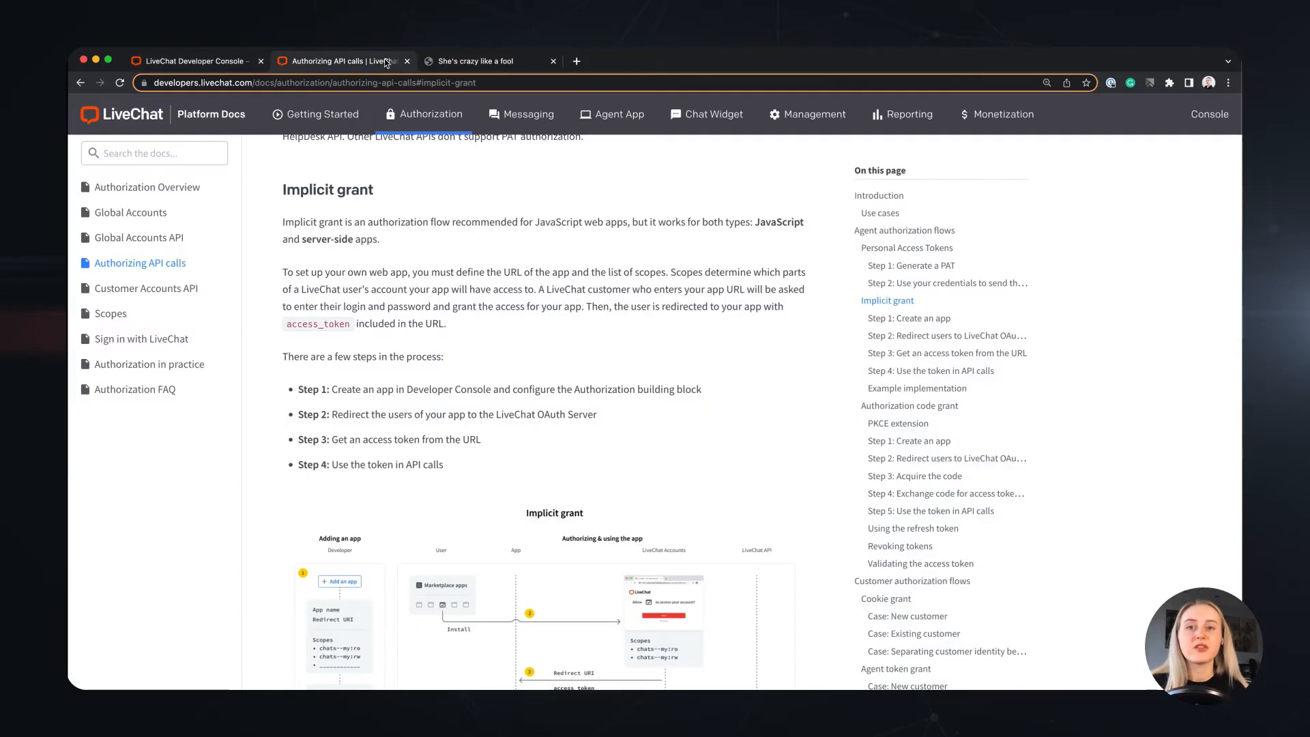
mouse_move(806, 360)
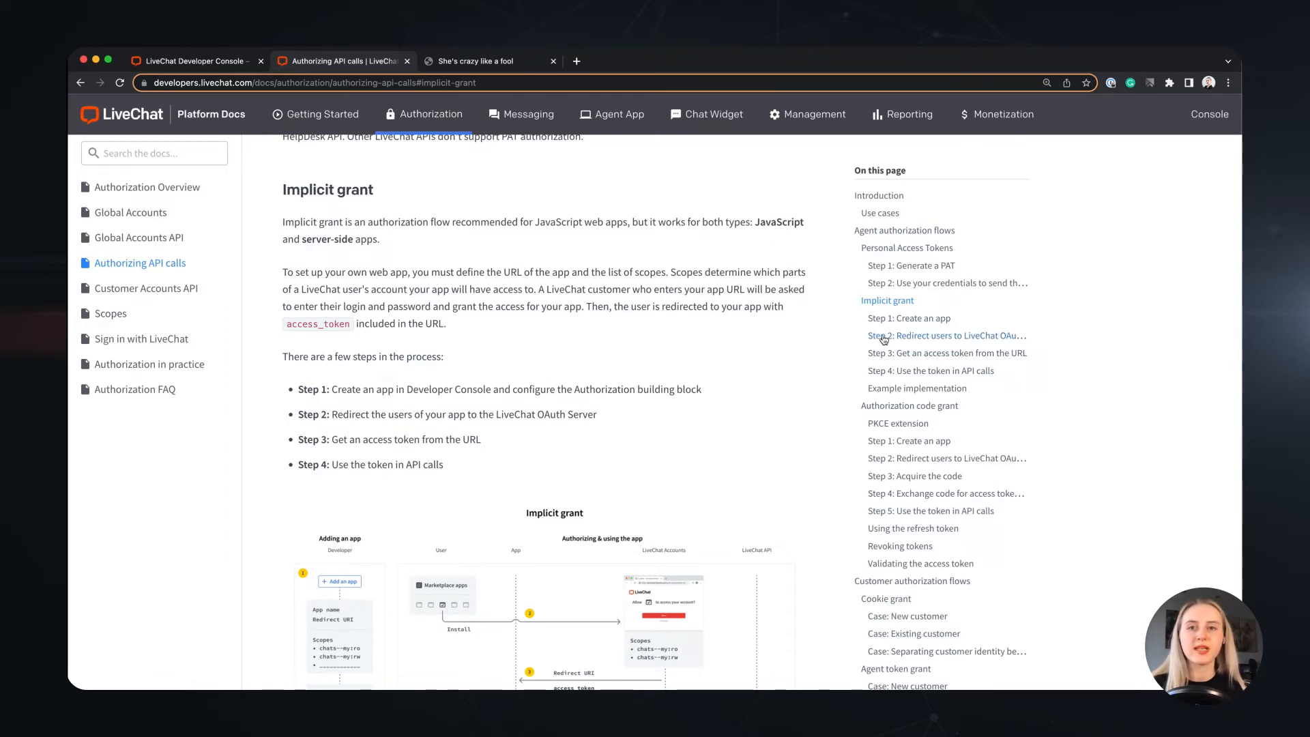
left_click(946, 335)
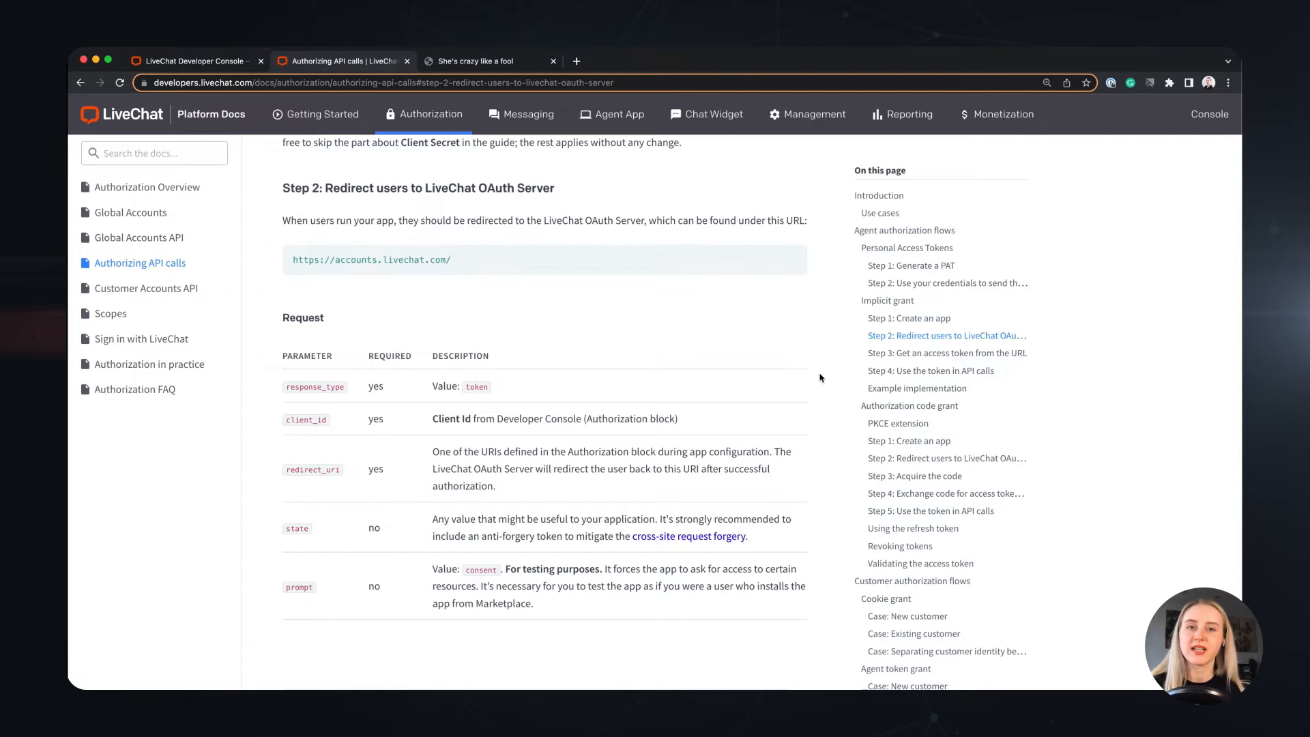
scroll("down", 3)
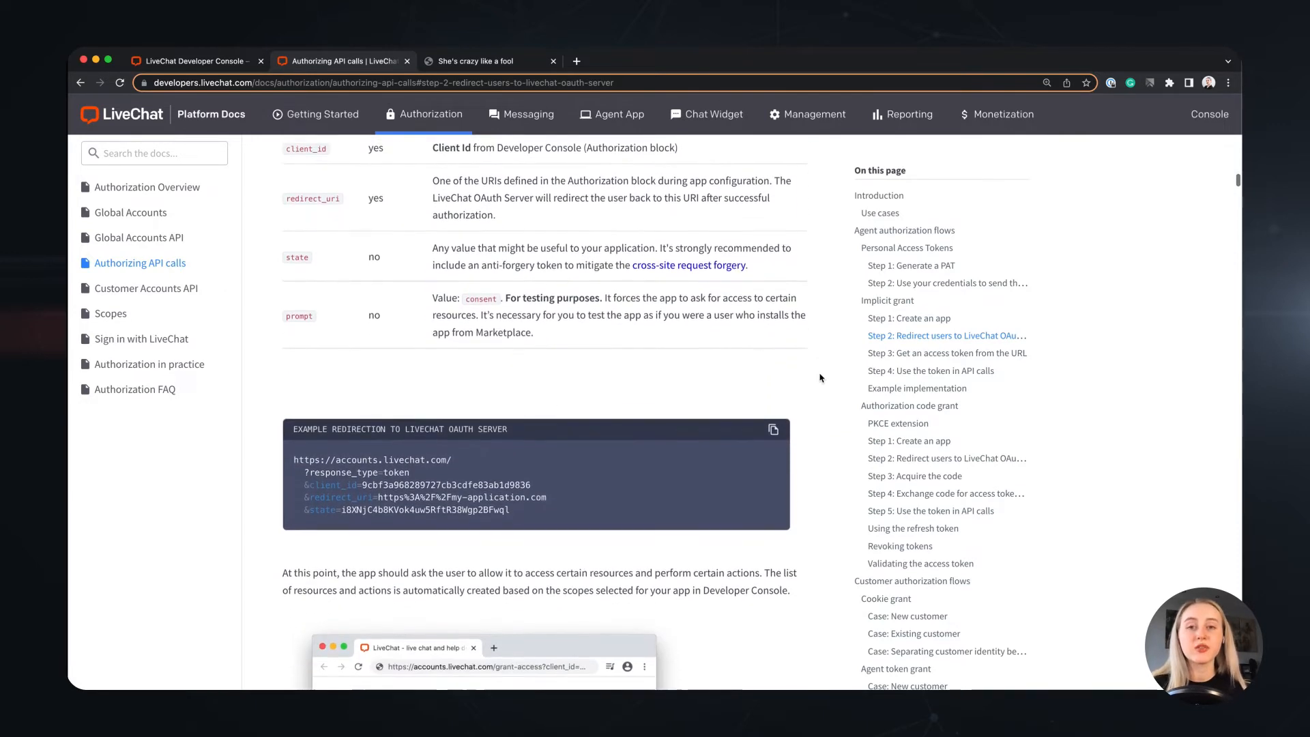
scroll("down", 3)
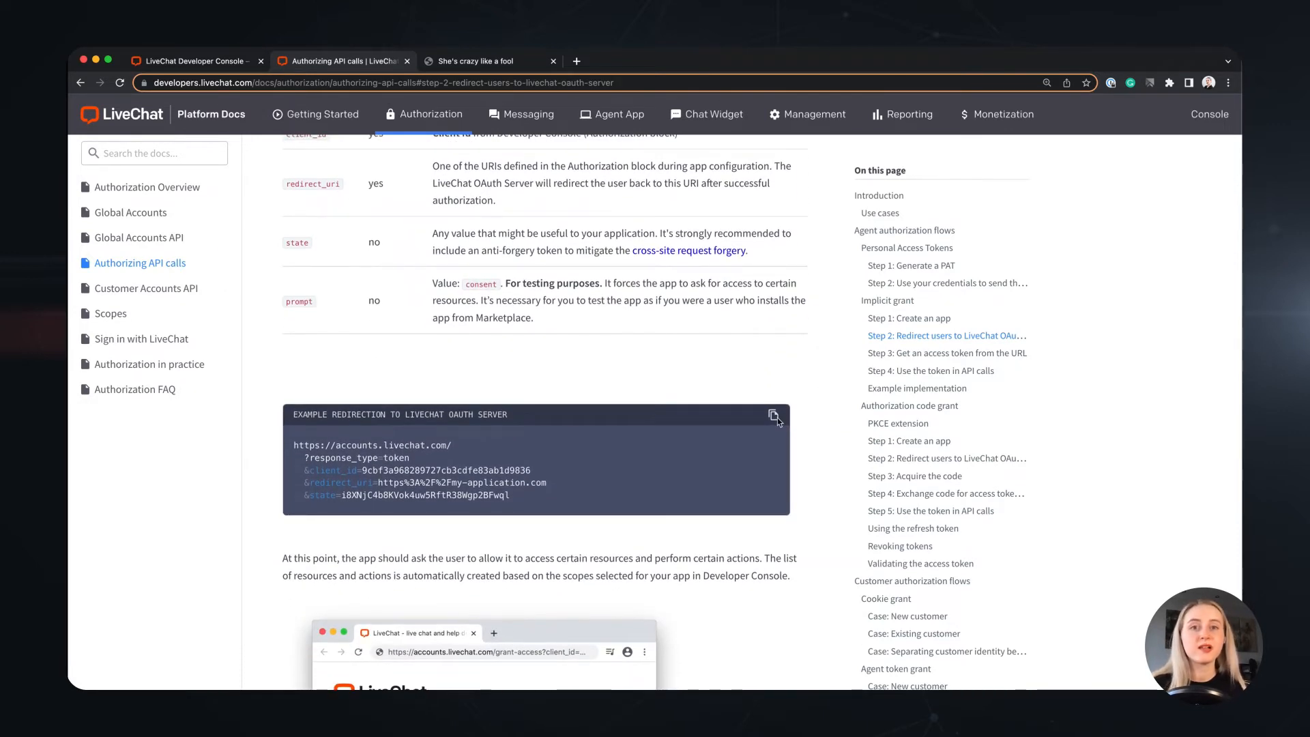
left_click(774, 417)
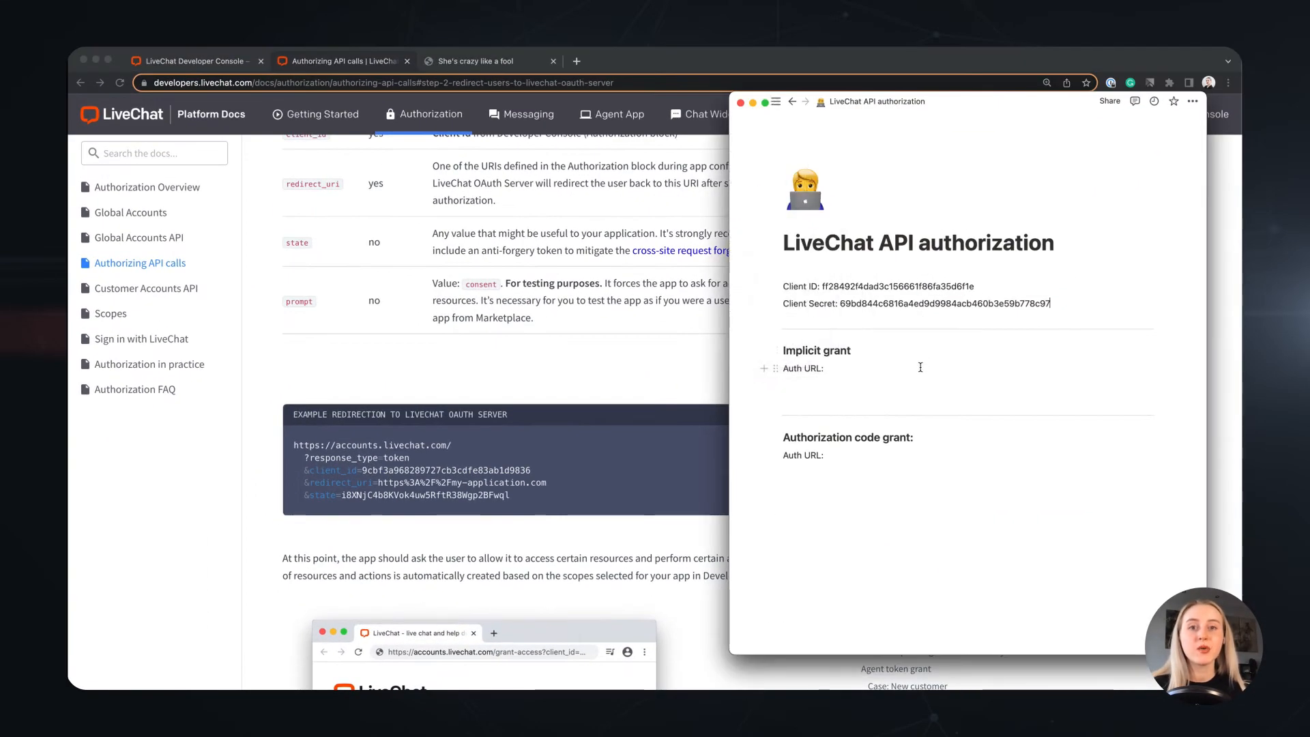
left_click(763, 368)
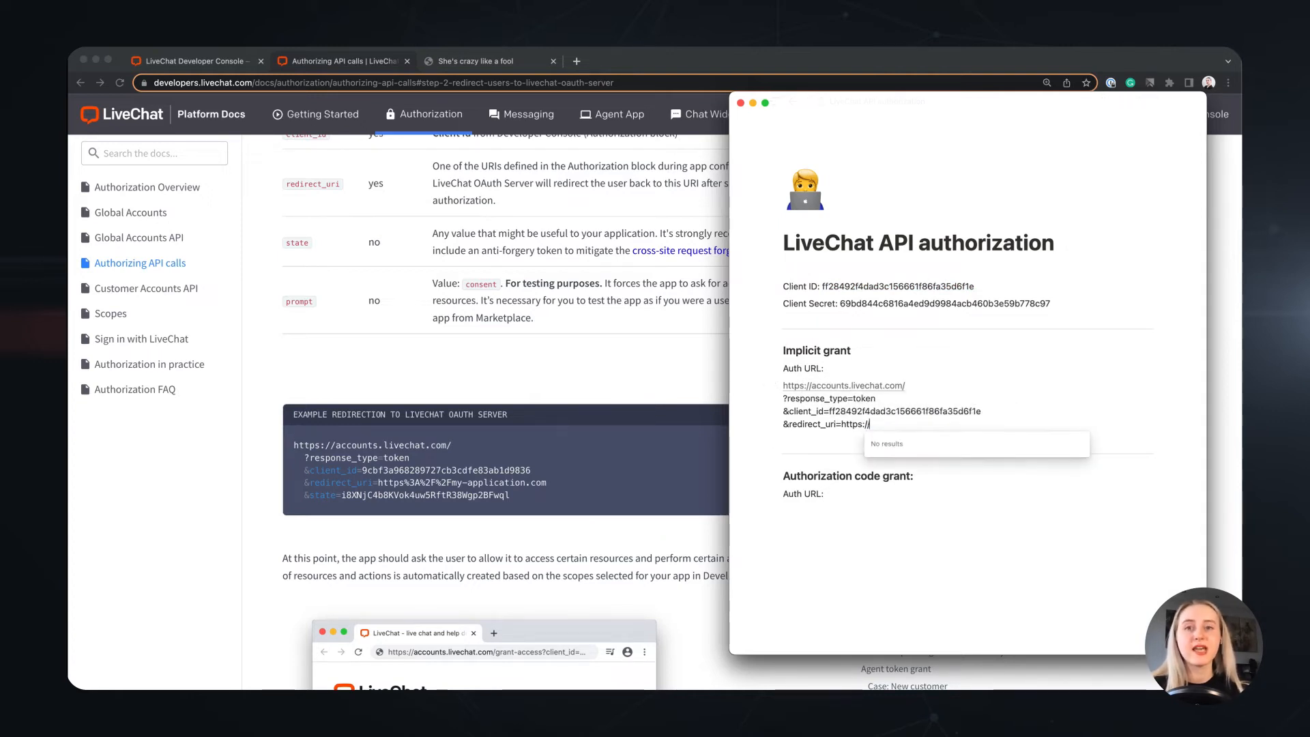
type("livechat")
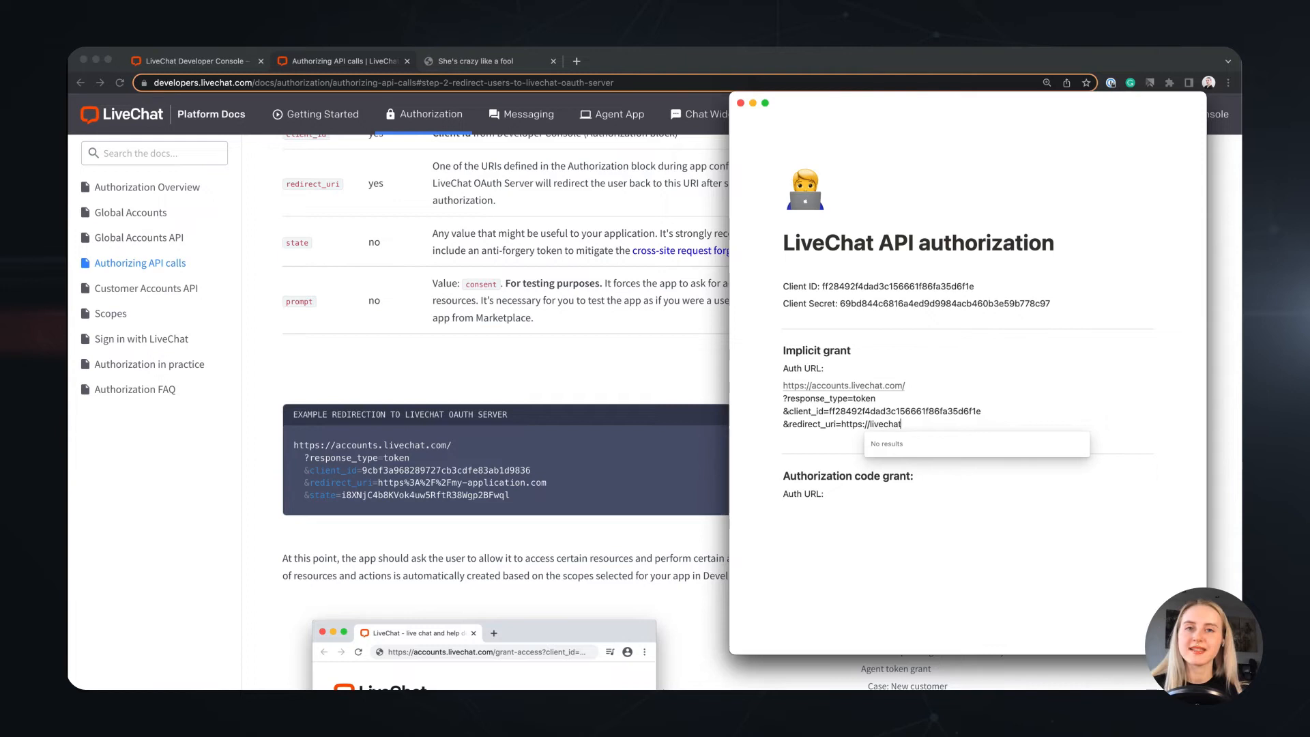
type(".cool")
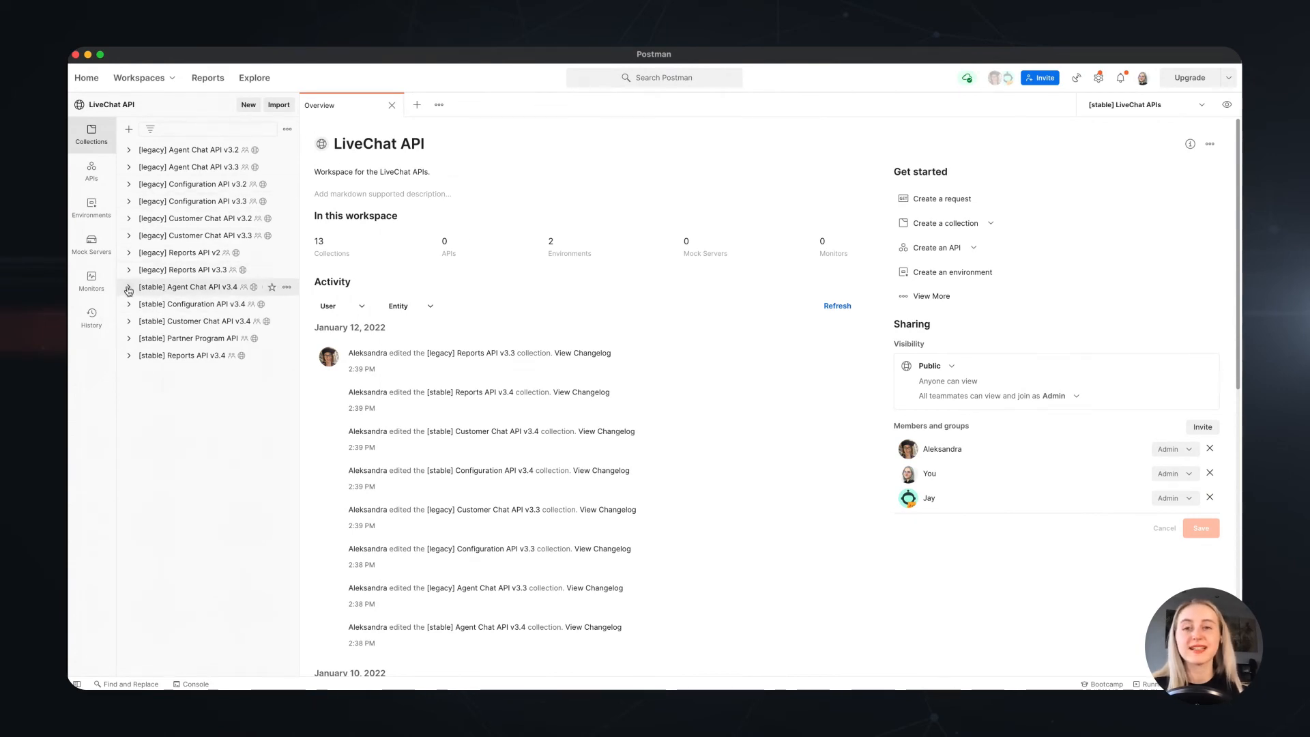
Send Postman's List archives request with the pasted access token and review the 200 OK response
left_click(127, 286)
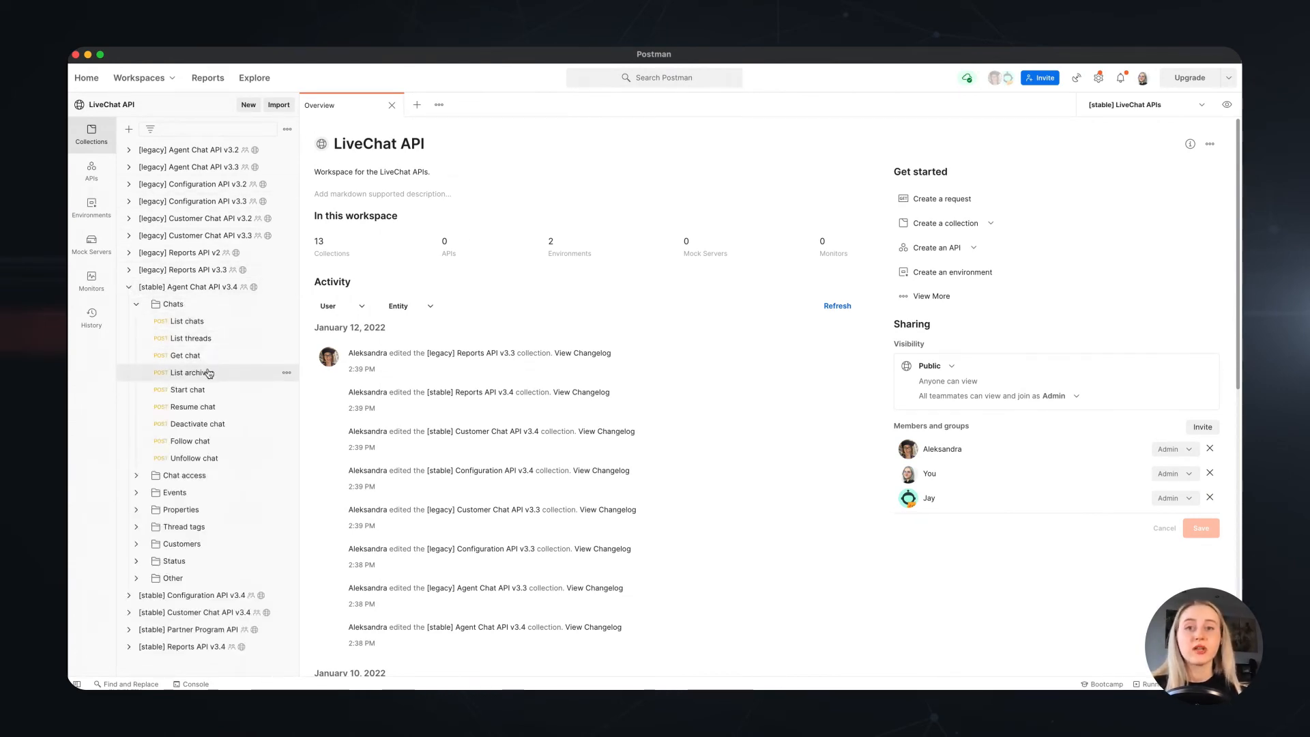
left_click(191, 372)
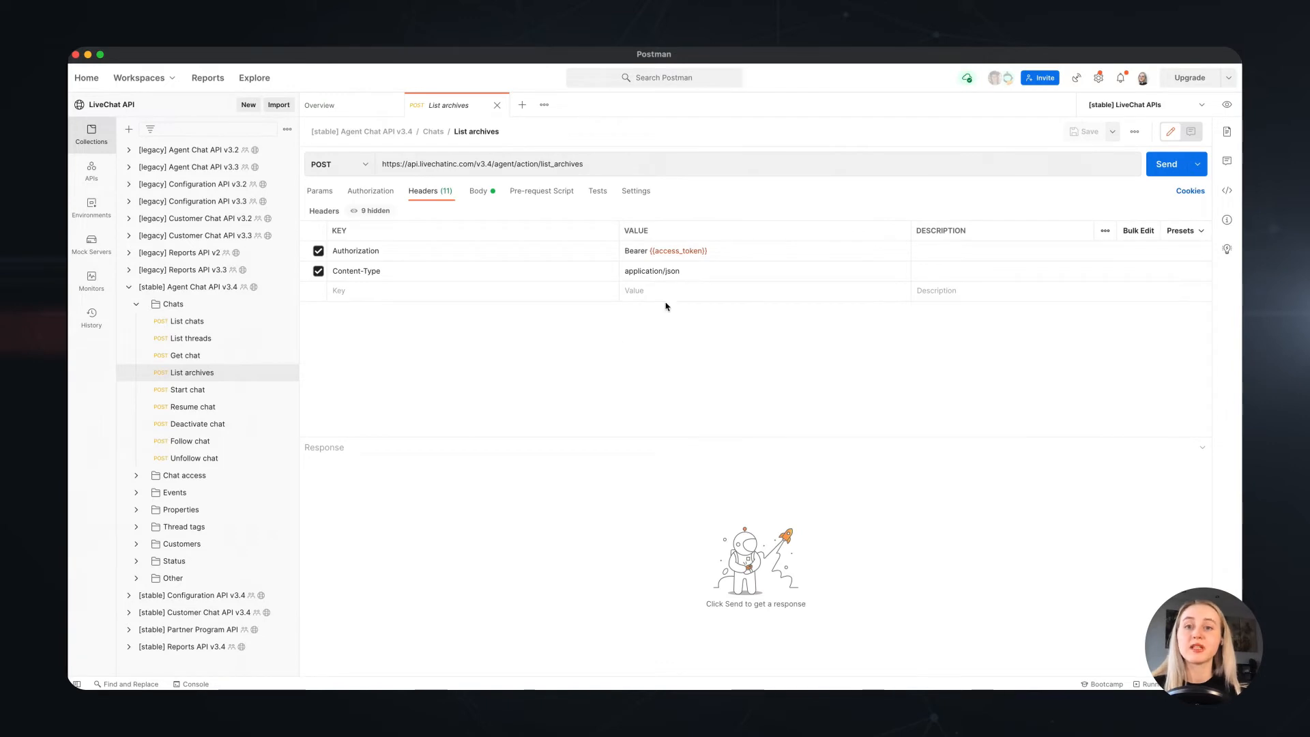
double_click(677, 250)
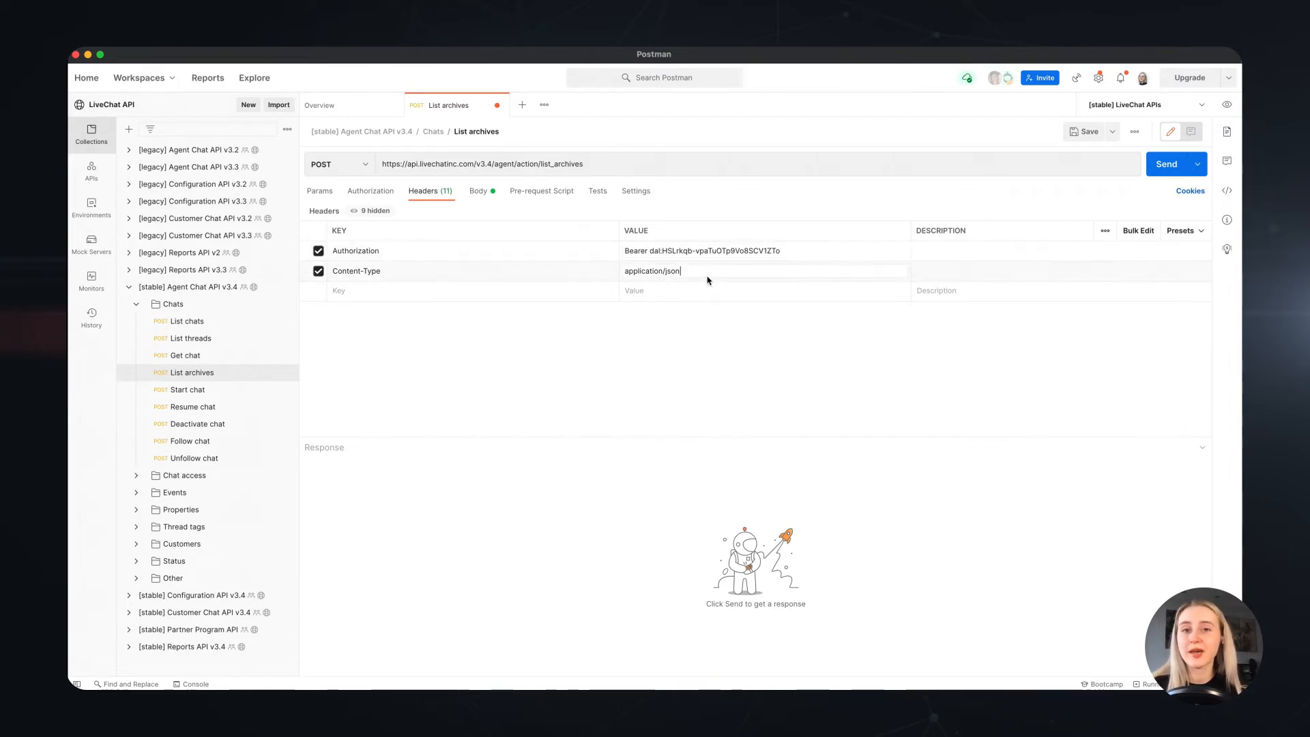
left_click(1171, 163)
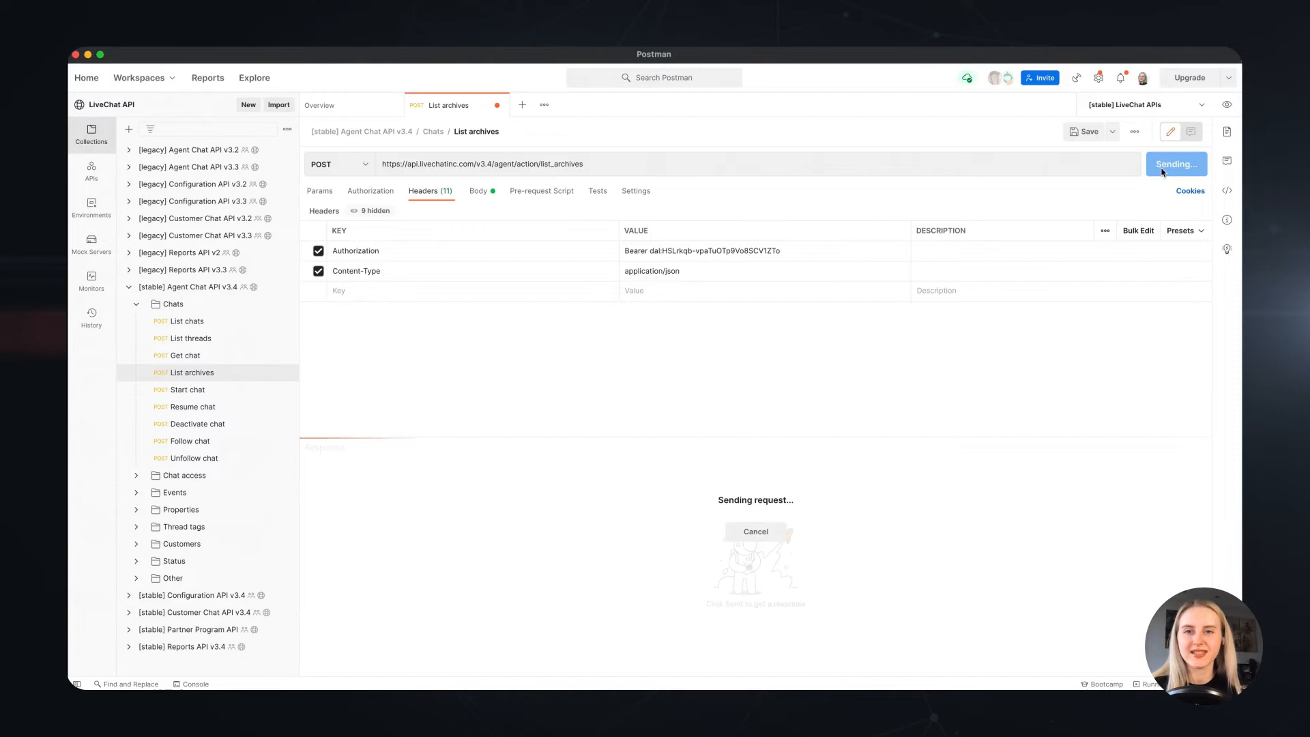
left_click(1170, 163)
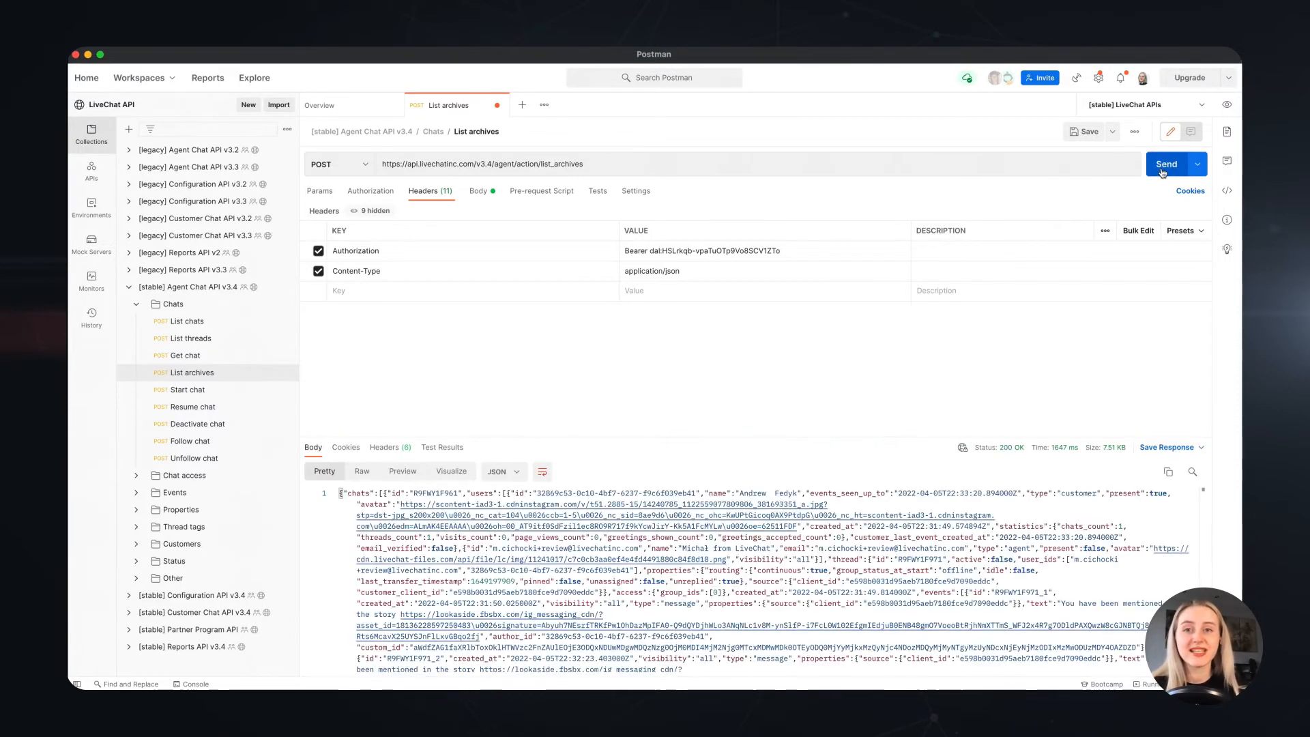
scroll("down", 3)
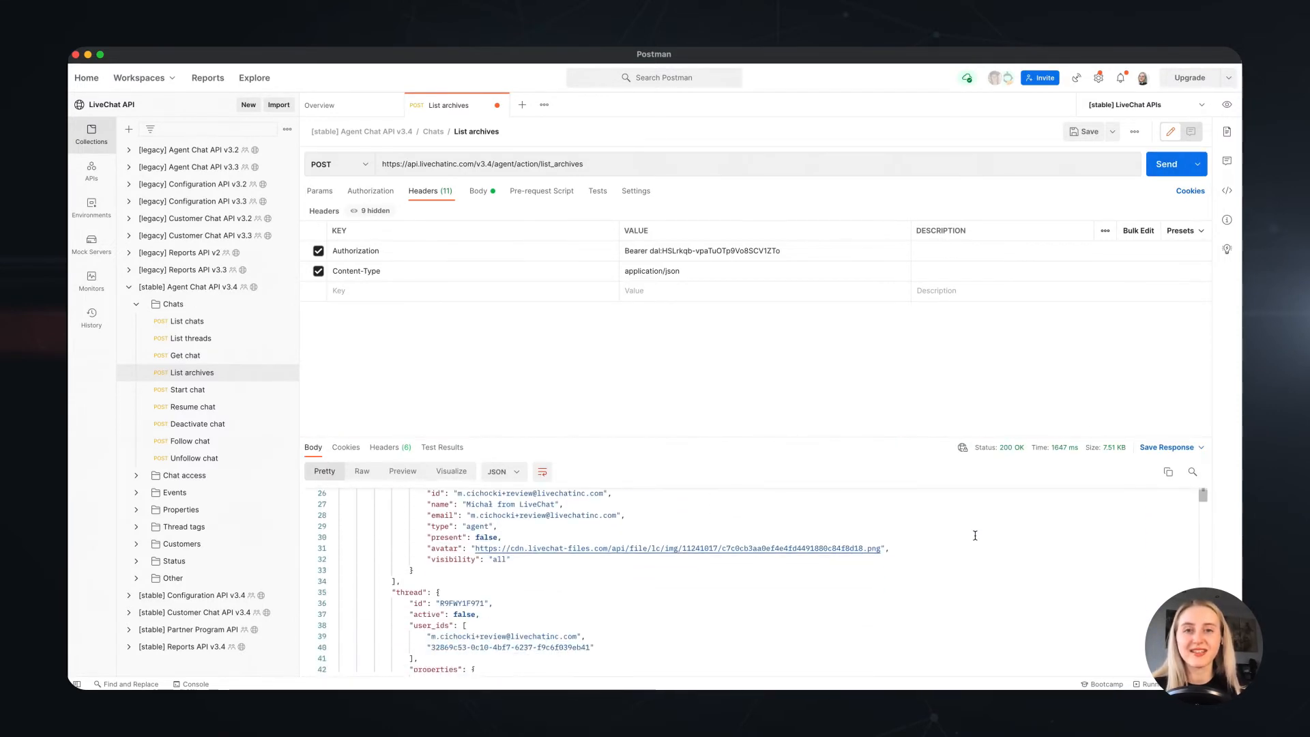
scroll("down", 3)
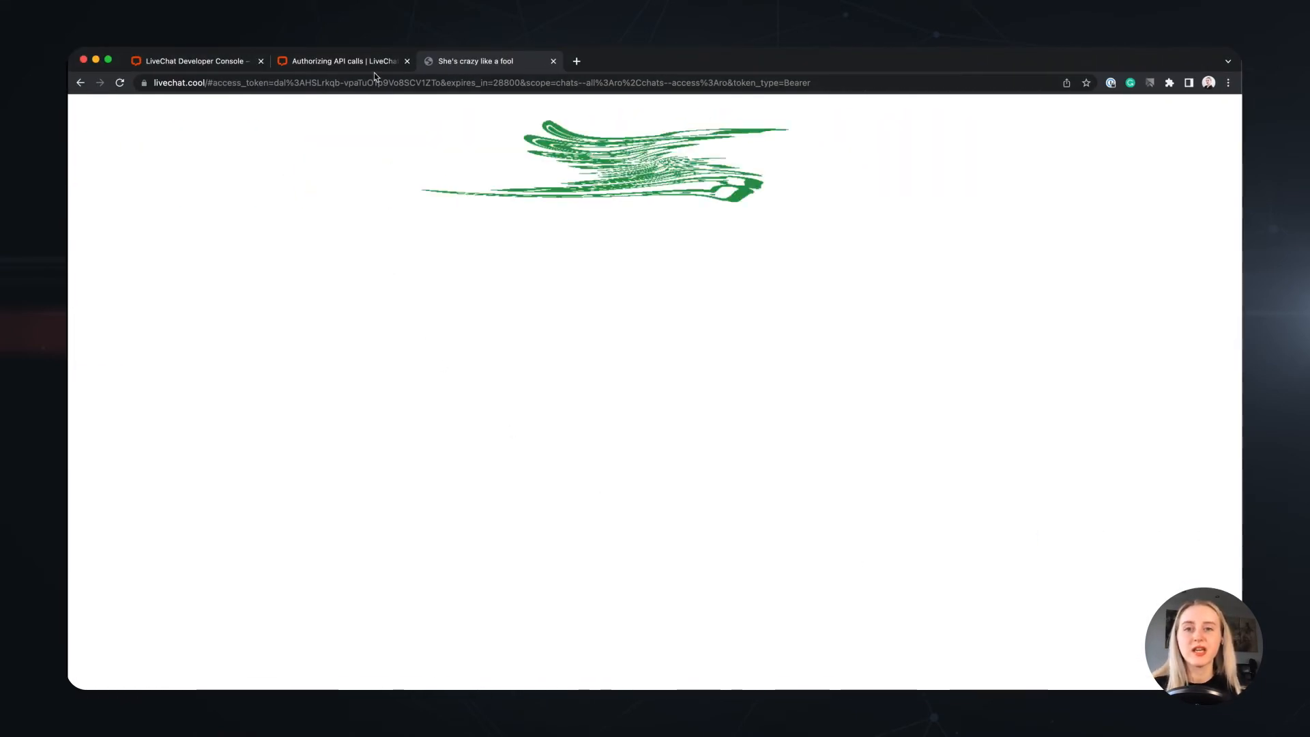
Jump to the Authorization code grant section of the Authorizing API calls docs
left_click(341, 60)
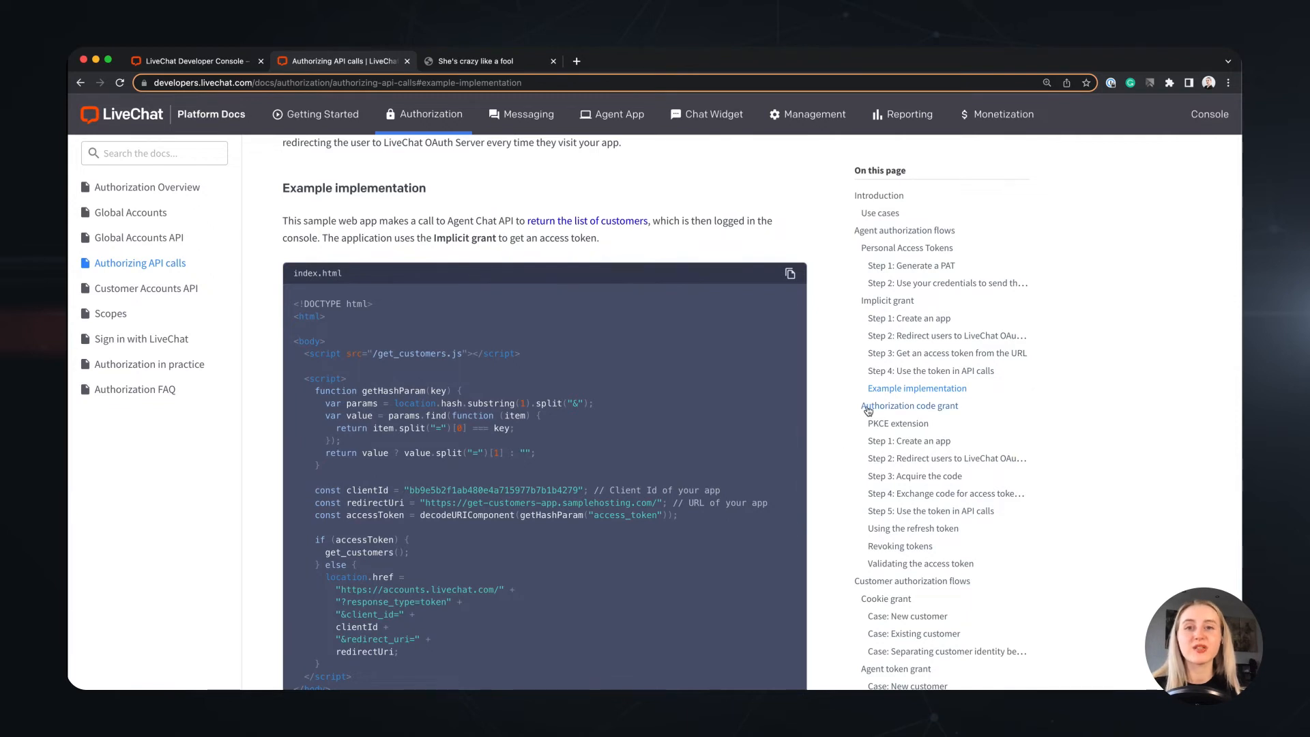
left_click(909, 405)
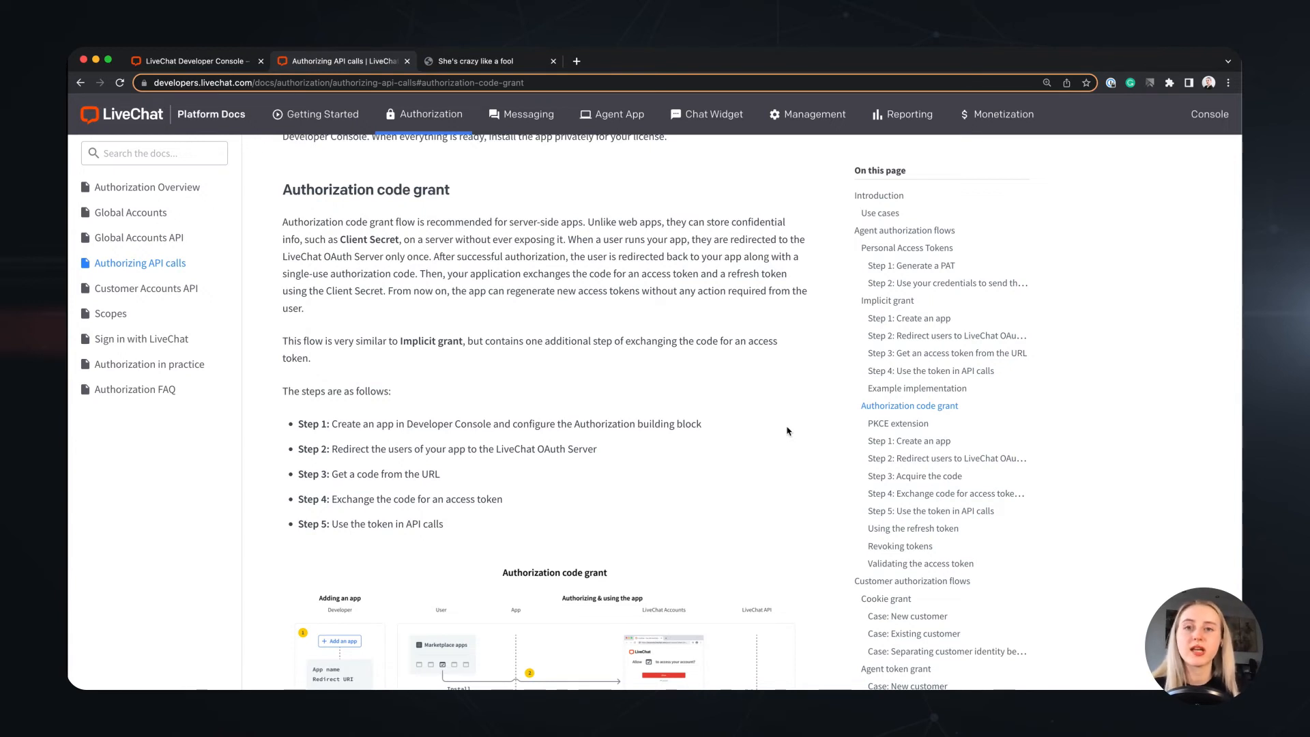
mouse_move(872, 467)
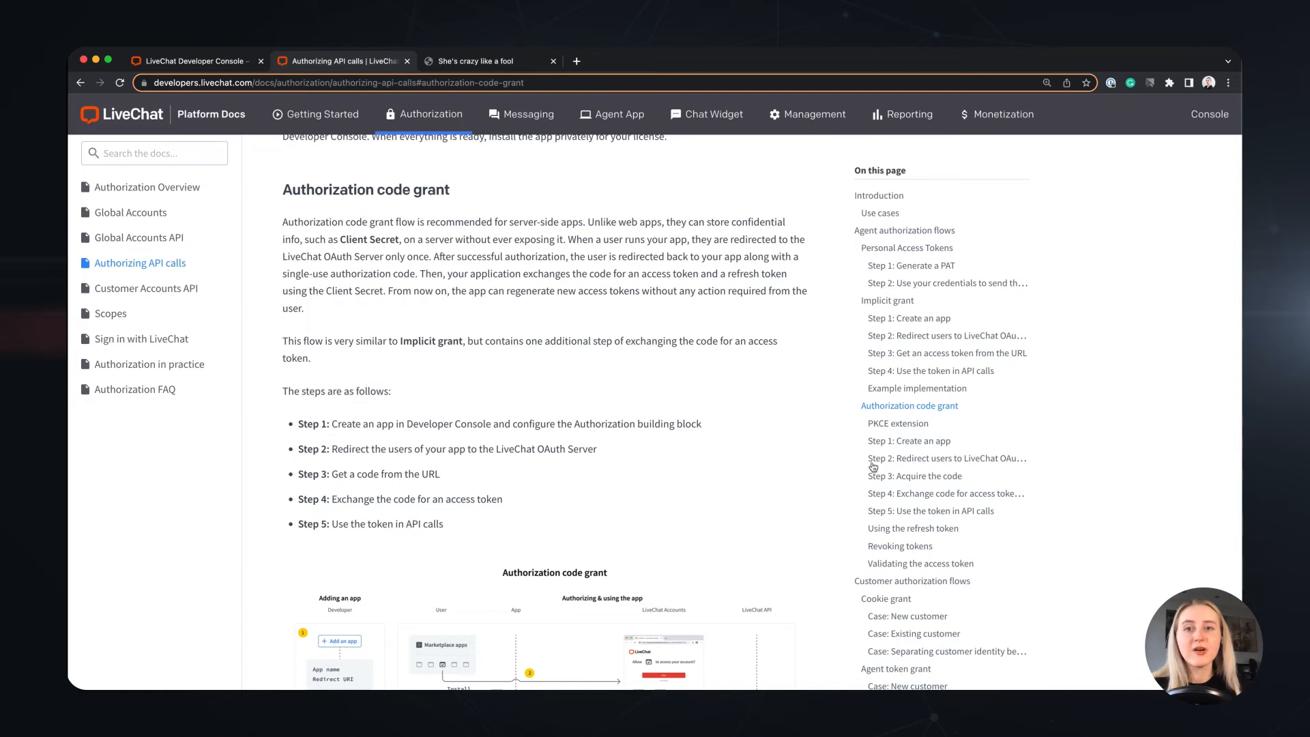
Open the docs' Step 2 and select response_type in the Notion Auth URL to change it
left_click(947, 458)
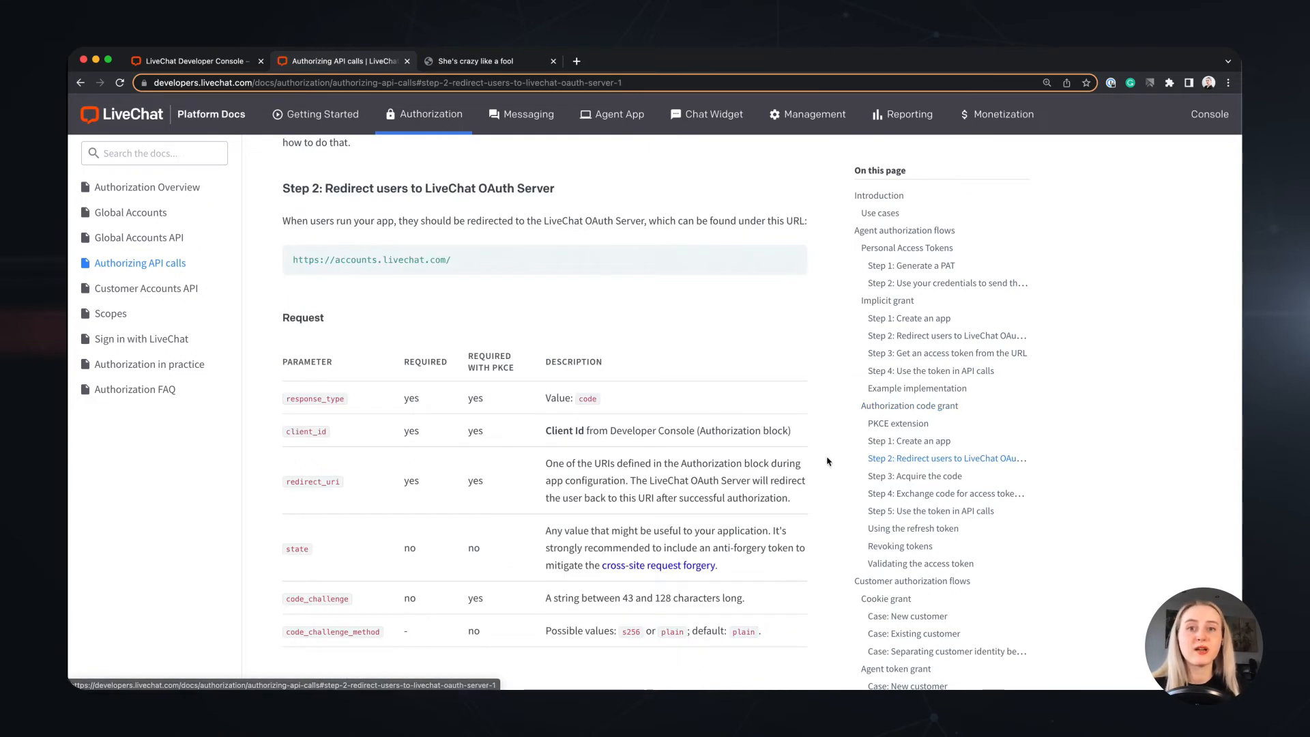
scroll("down", 3)
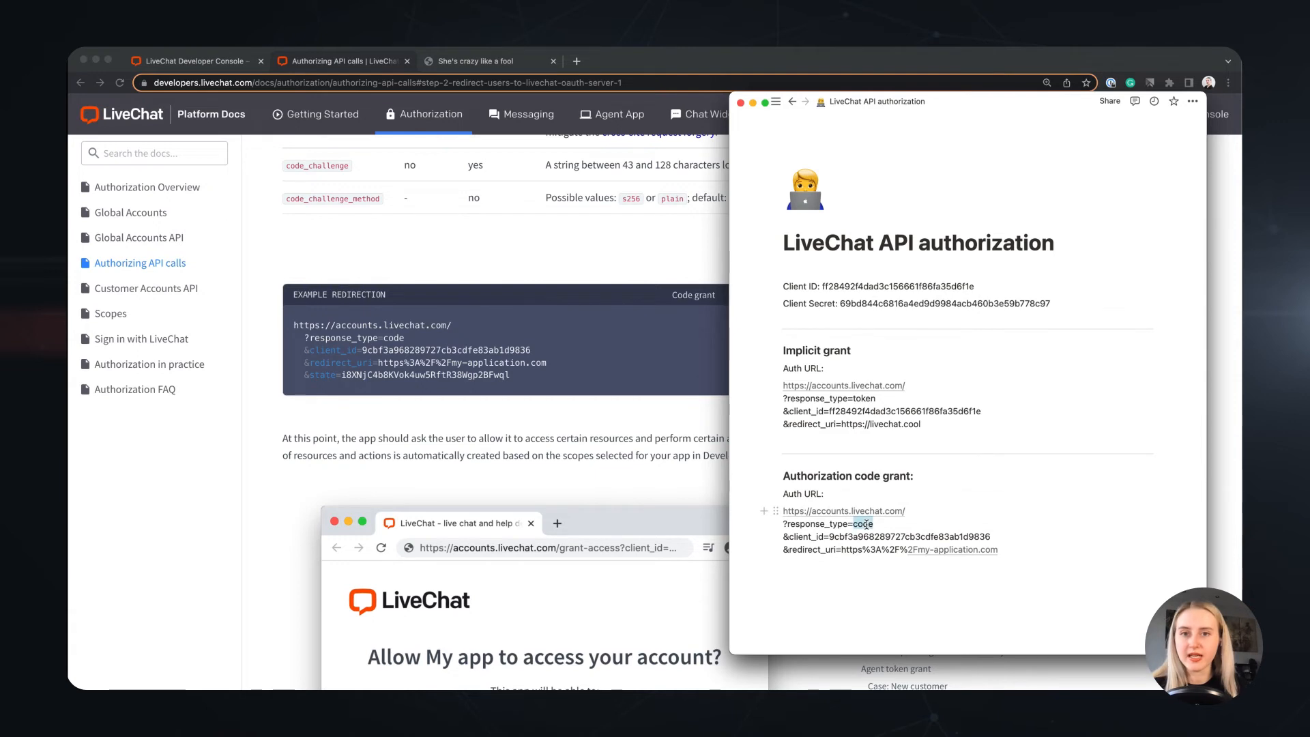
double_click(863, 398)
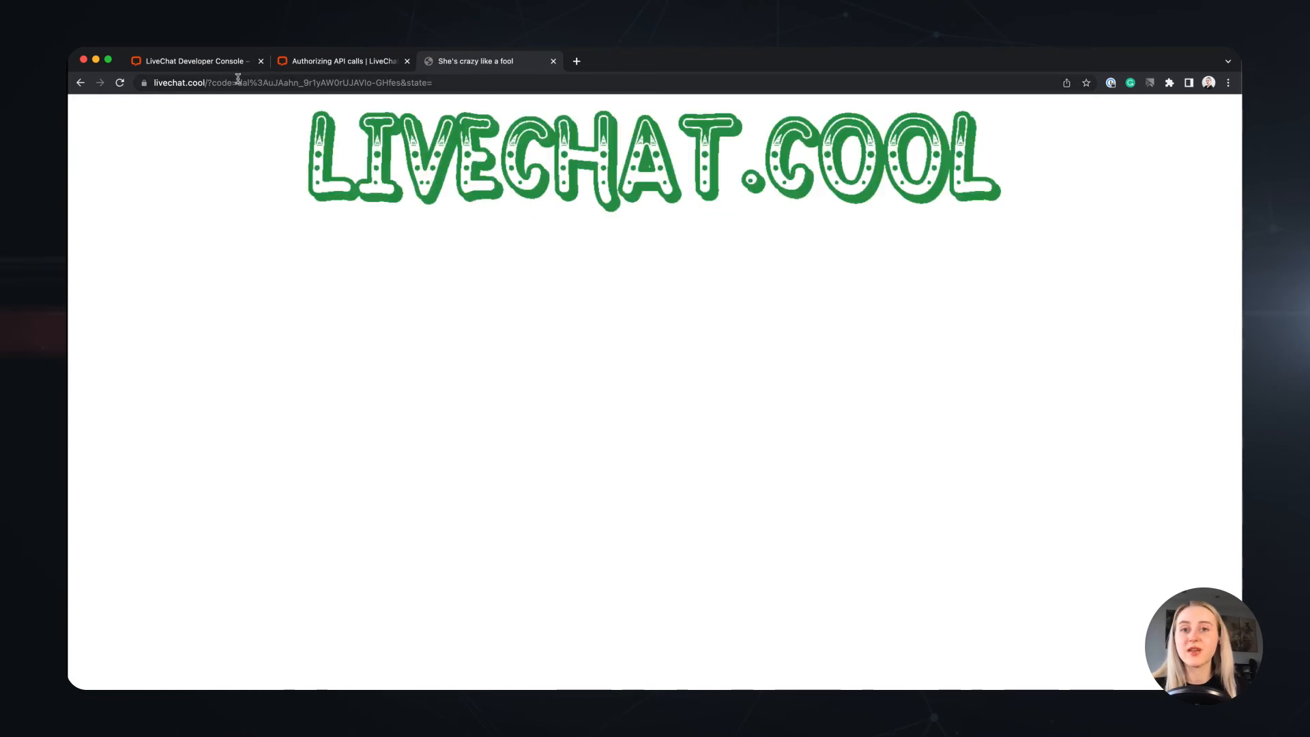
mouse_move(245, 114)
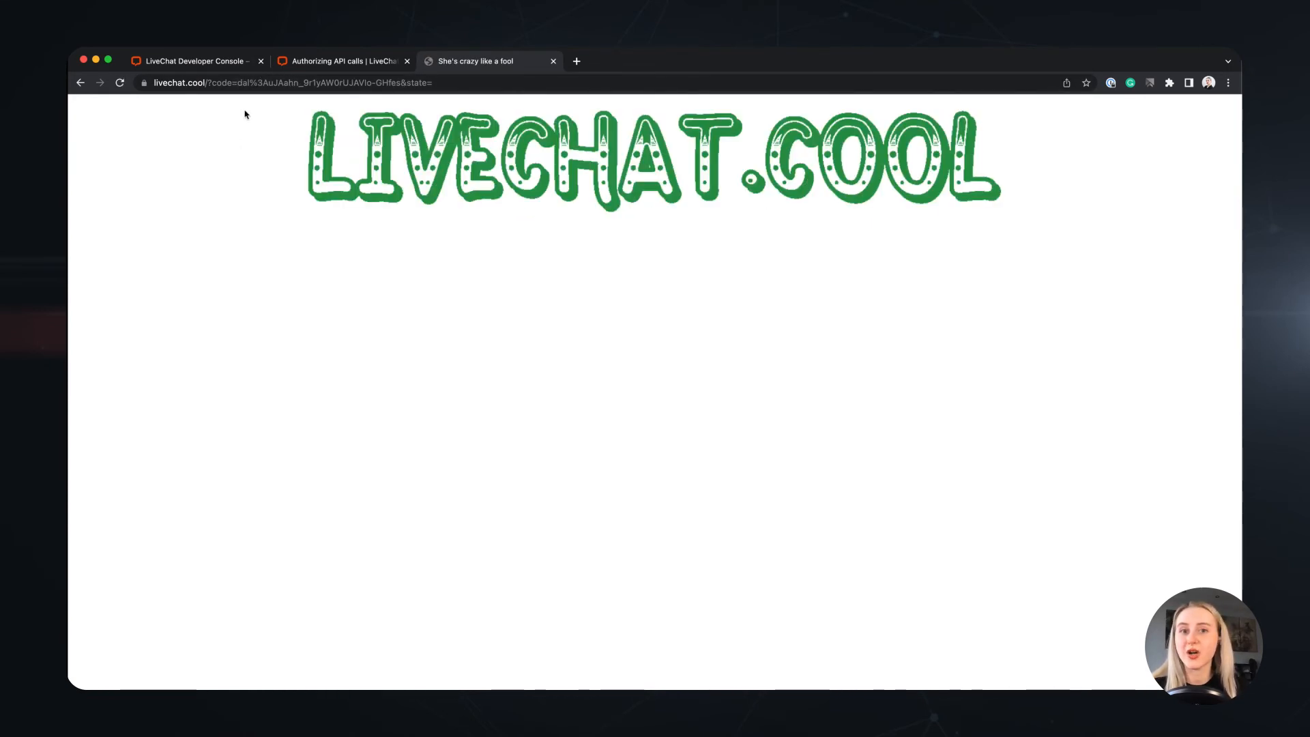
Copy the authorization code from the redirect URL and view the docs' Step 4 on exchanging it for tokens
left_click(334, 82)
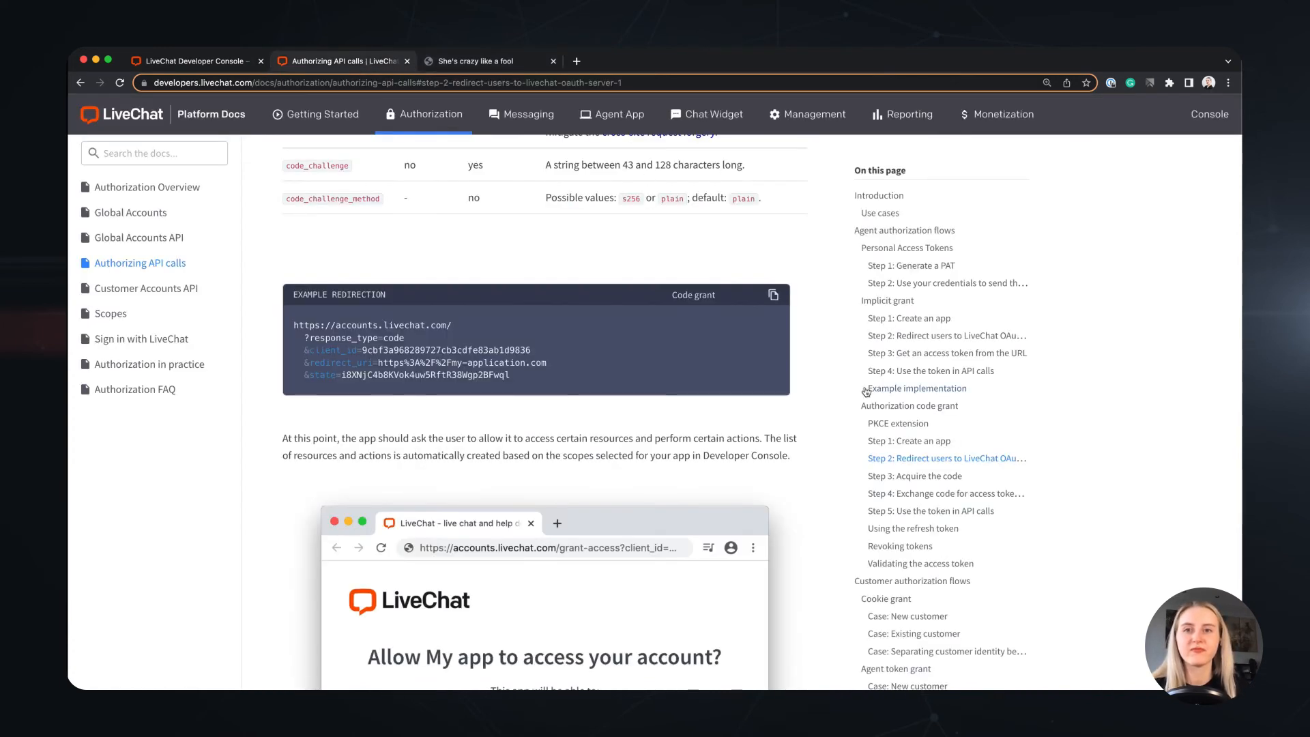
left_click(946, 493)
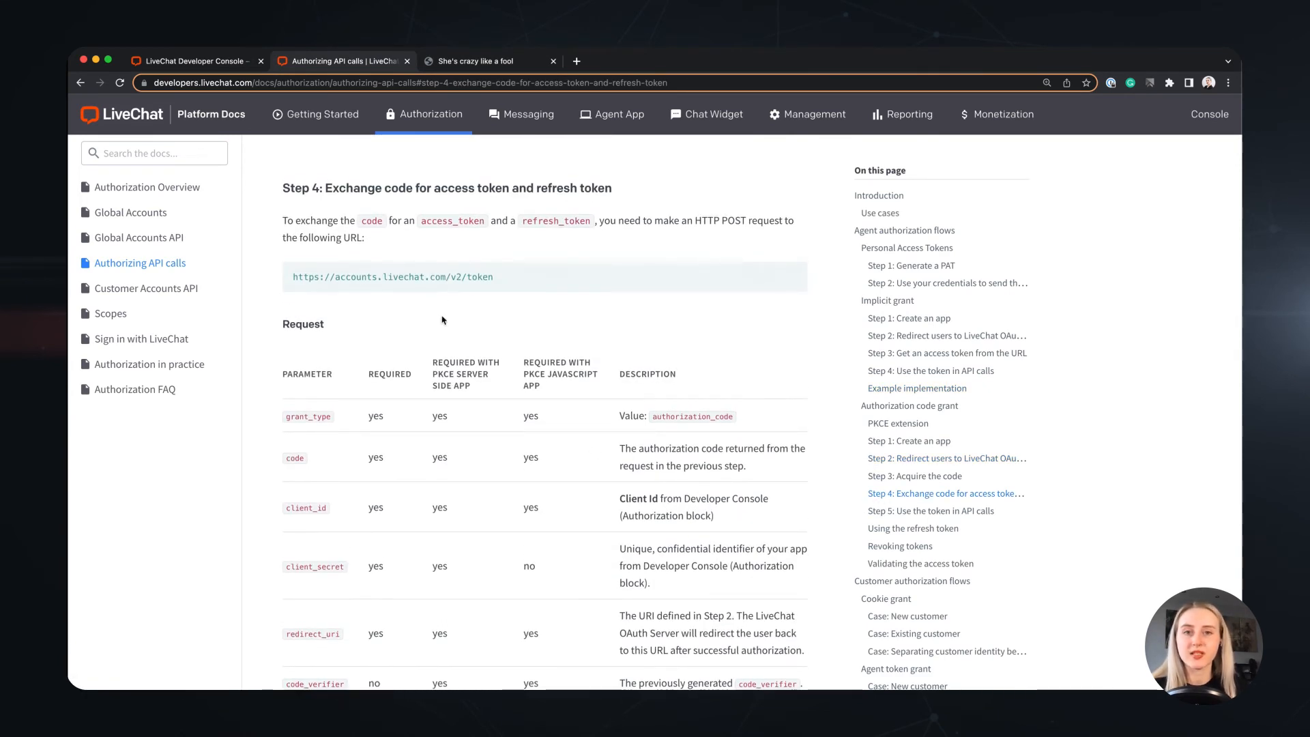
mouse_move(613, 427)
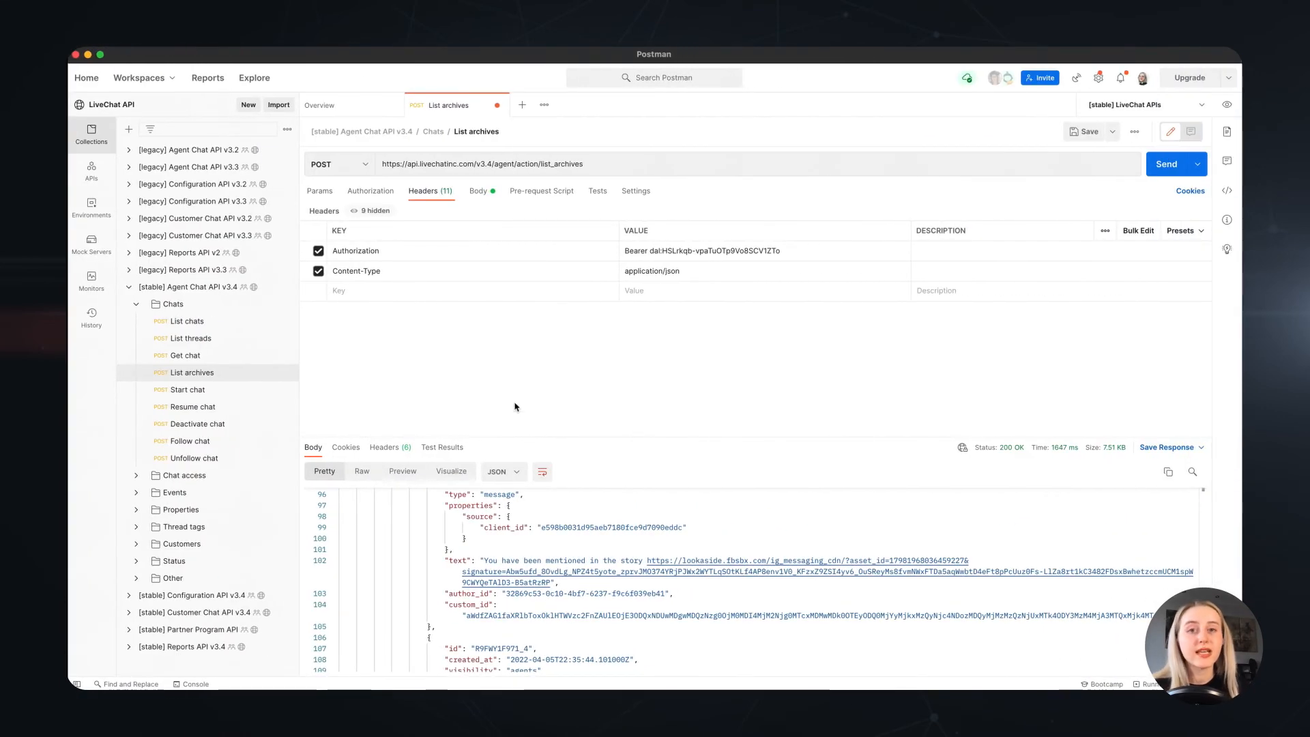
left_click(138, 77)
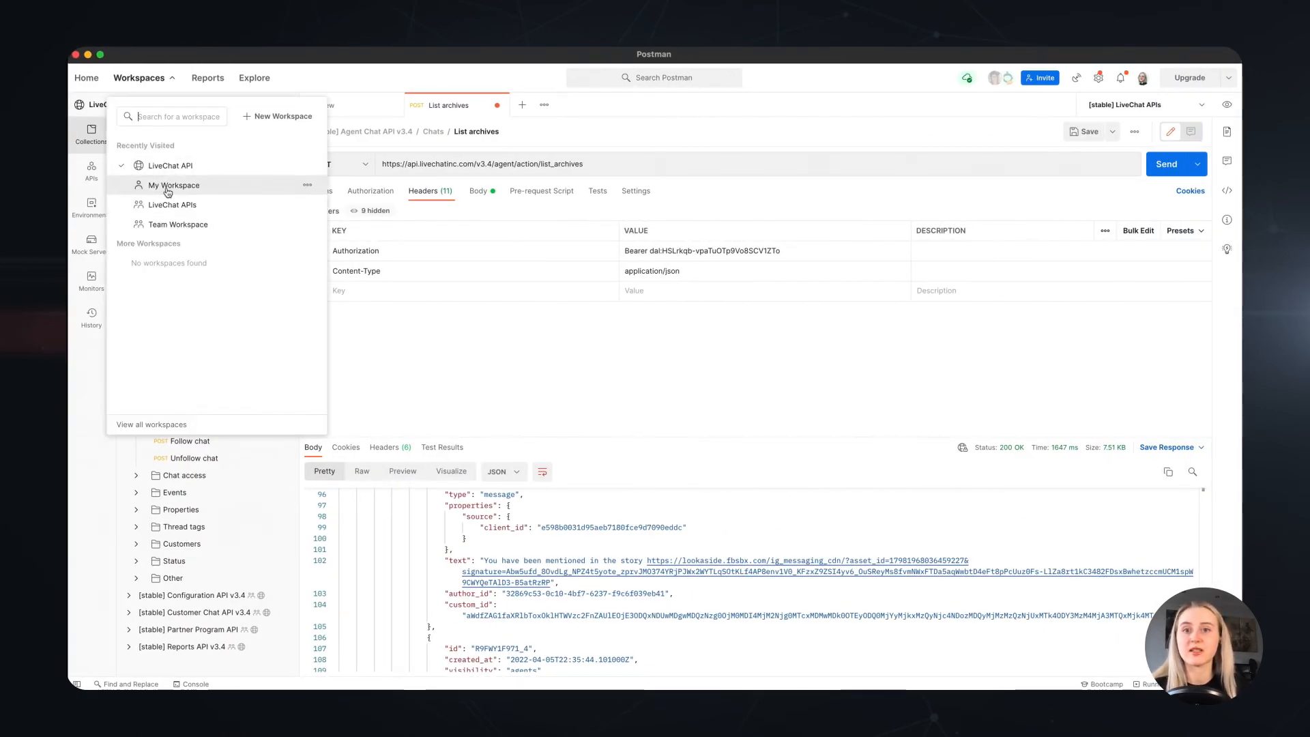
left_click(173, 185)
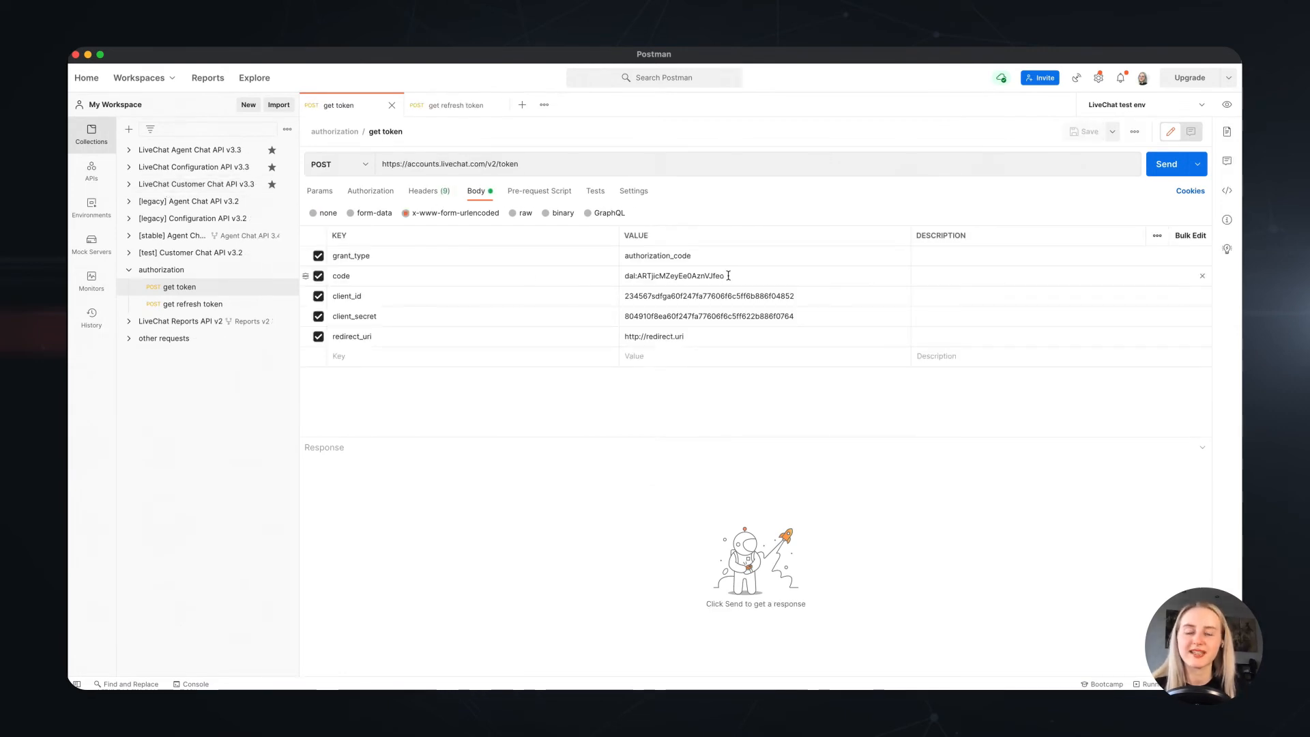
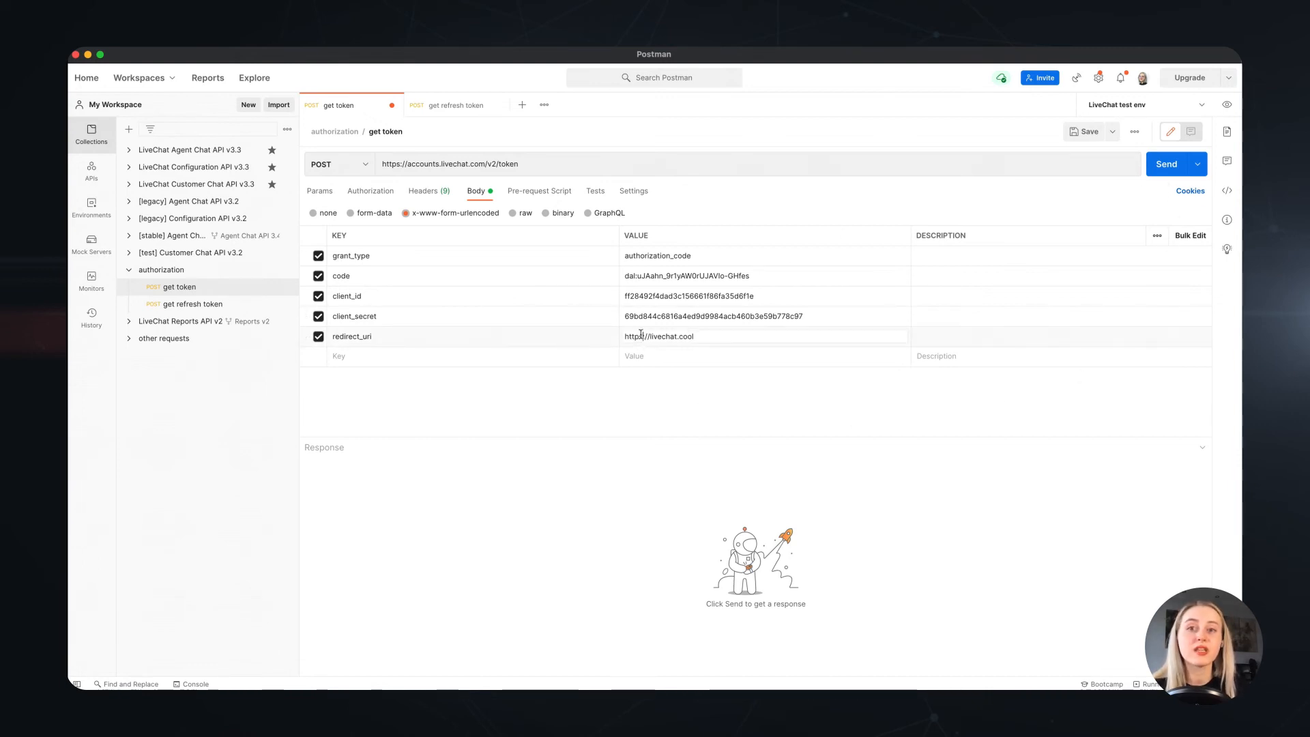
Send the get token request and copy the returned refresh token
left_click(1166, 164)
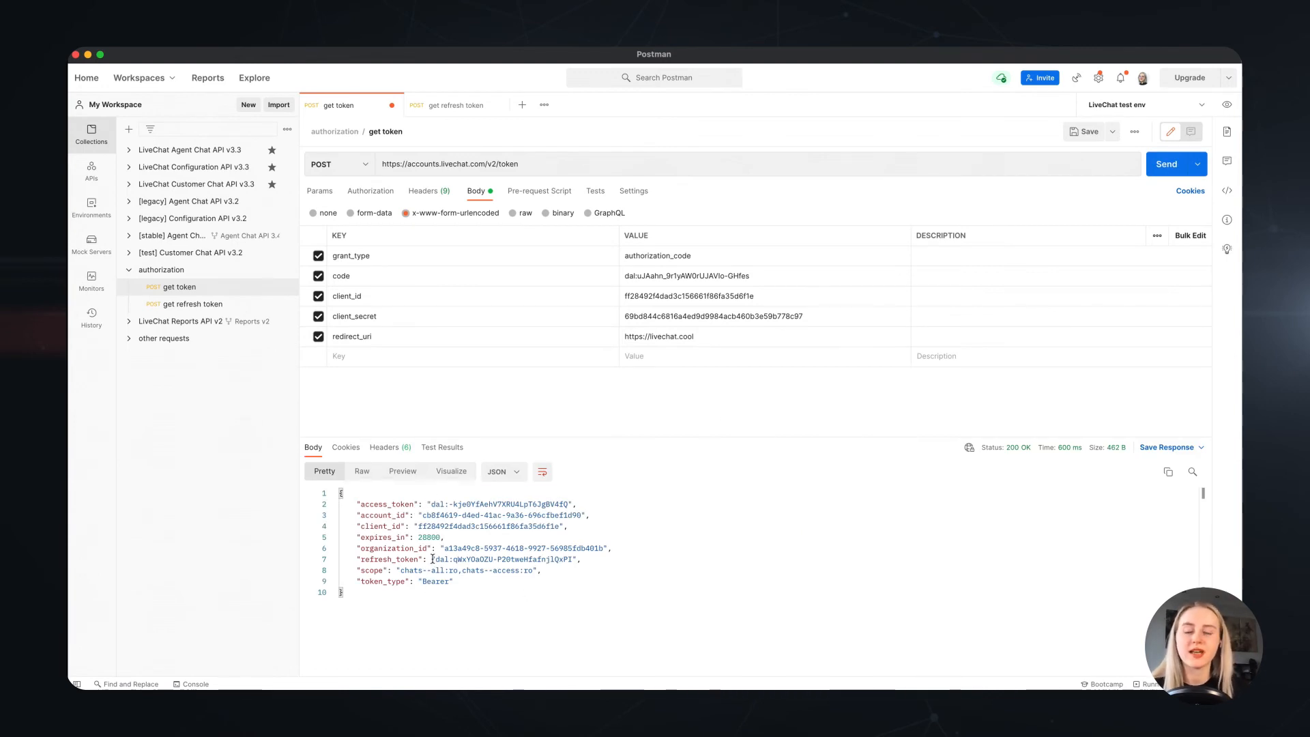
double_click(501, 559)
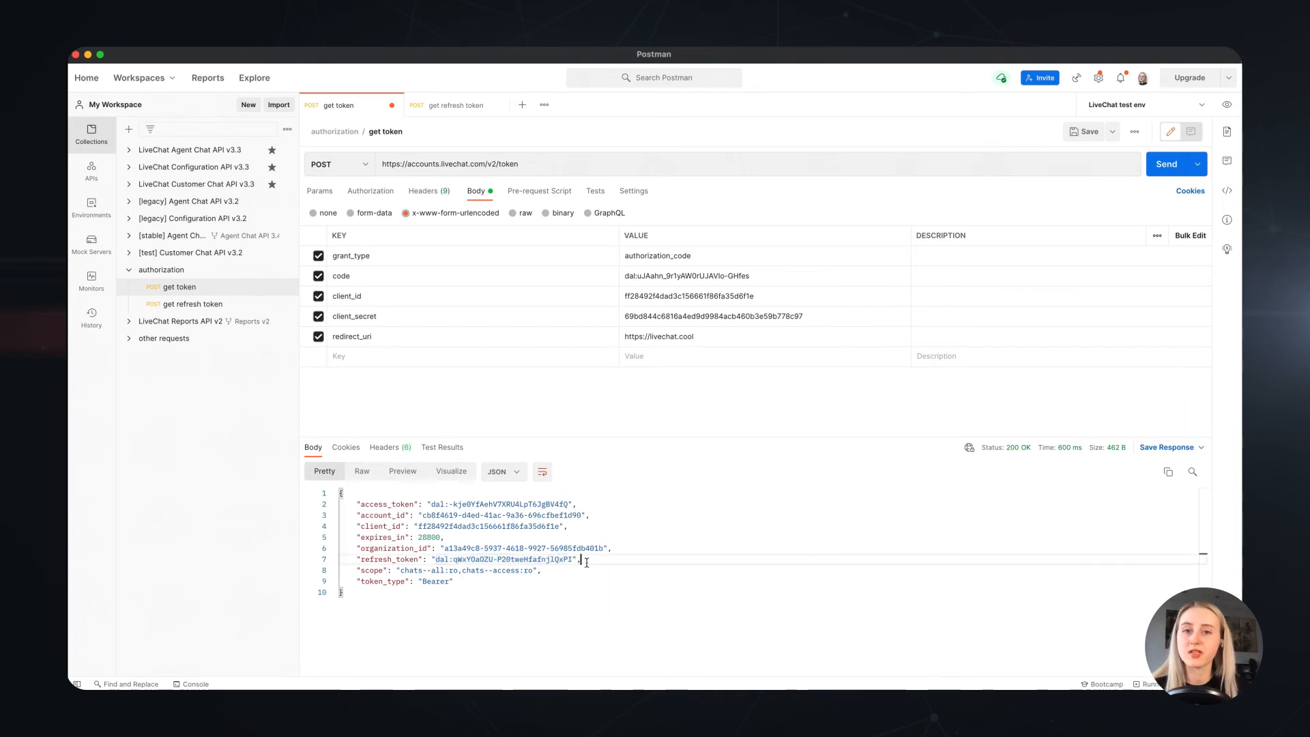
left_click(452, 104)
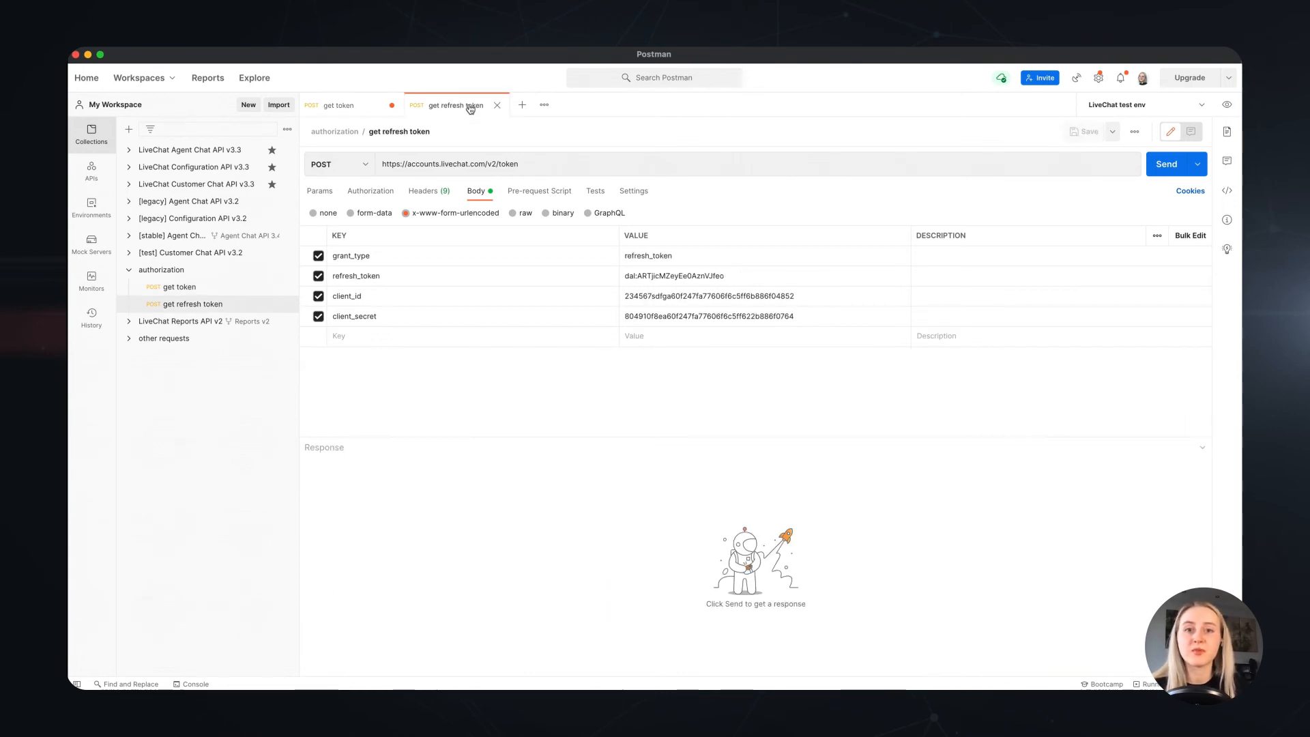
mouse_move(351, 256)
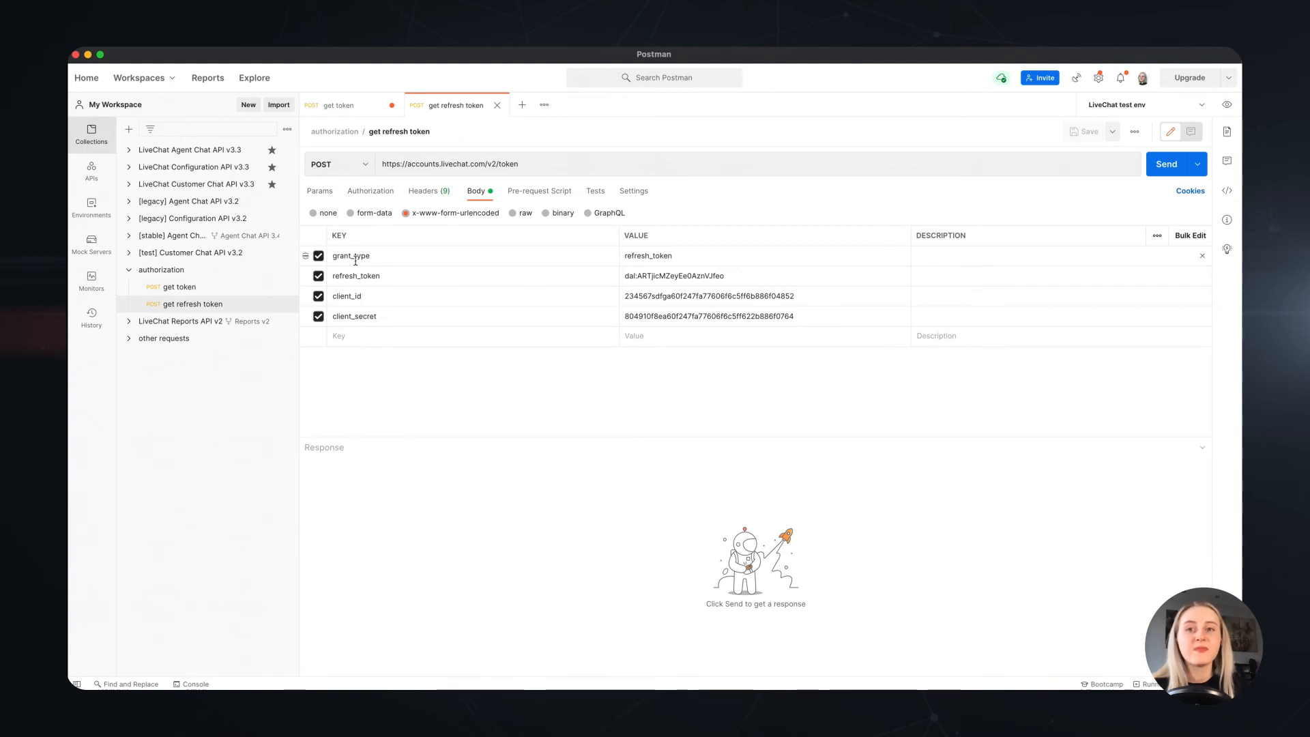
mouse_move(648, 256)
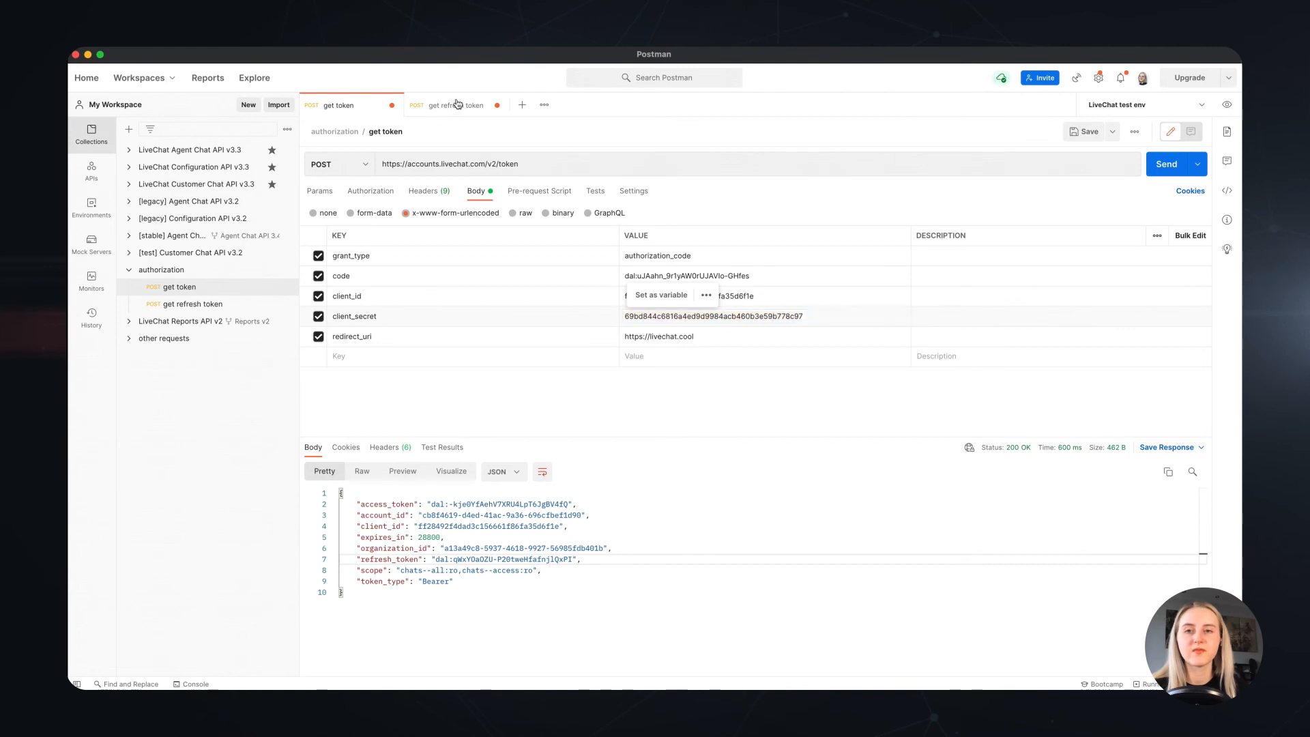
Send the get refresh token request with the new refresh token to get a fresh access token
left_click(455, 104)
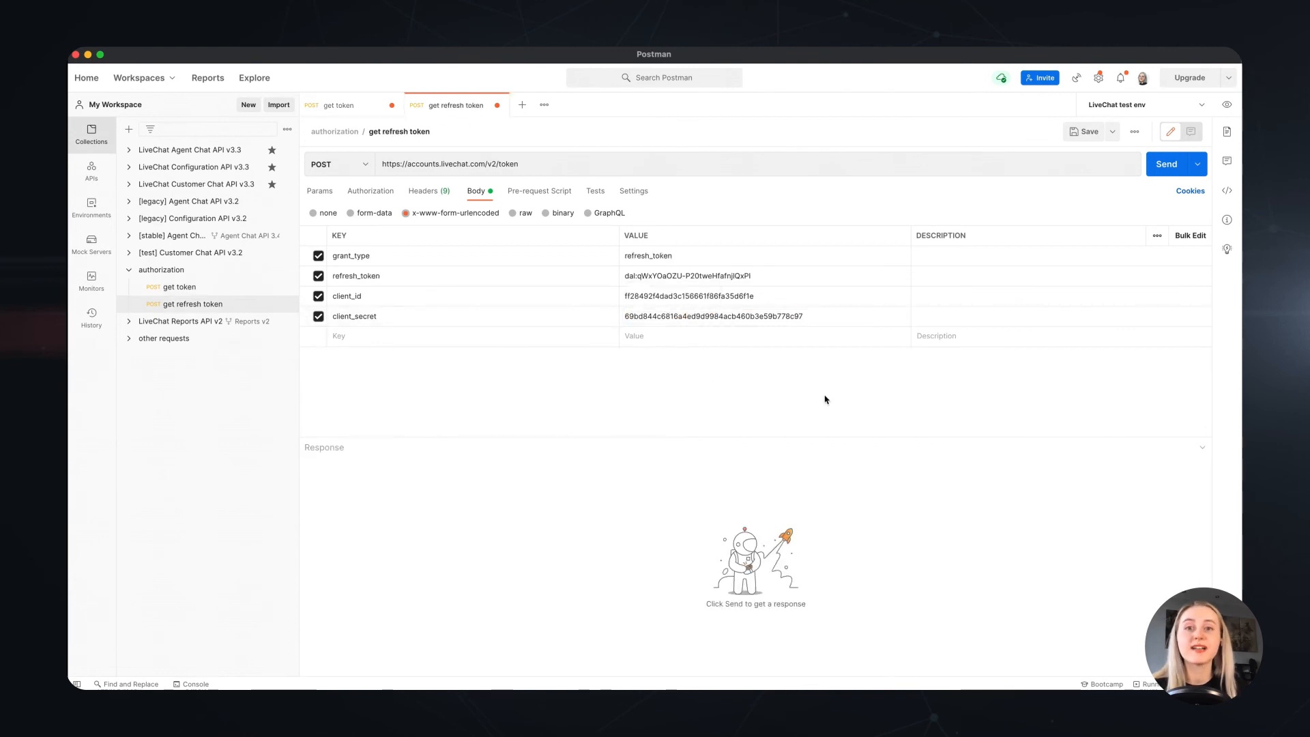
left_click(1165, 164)
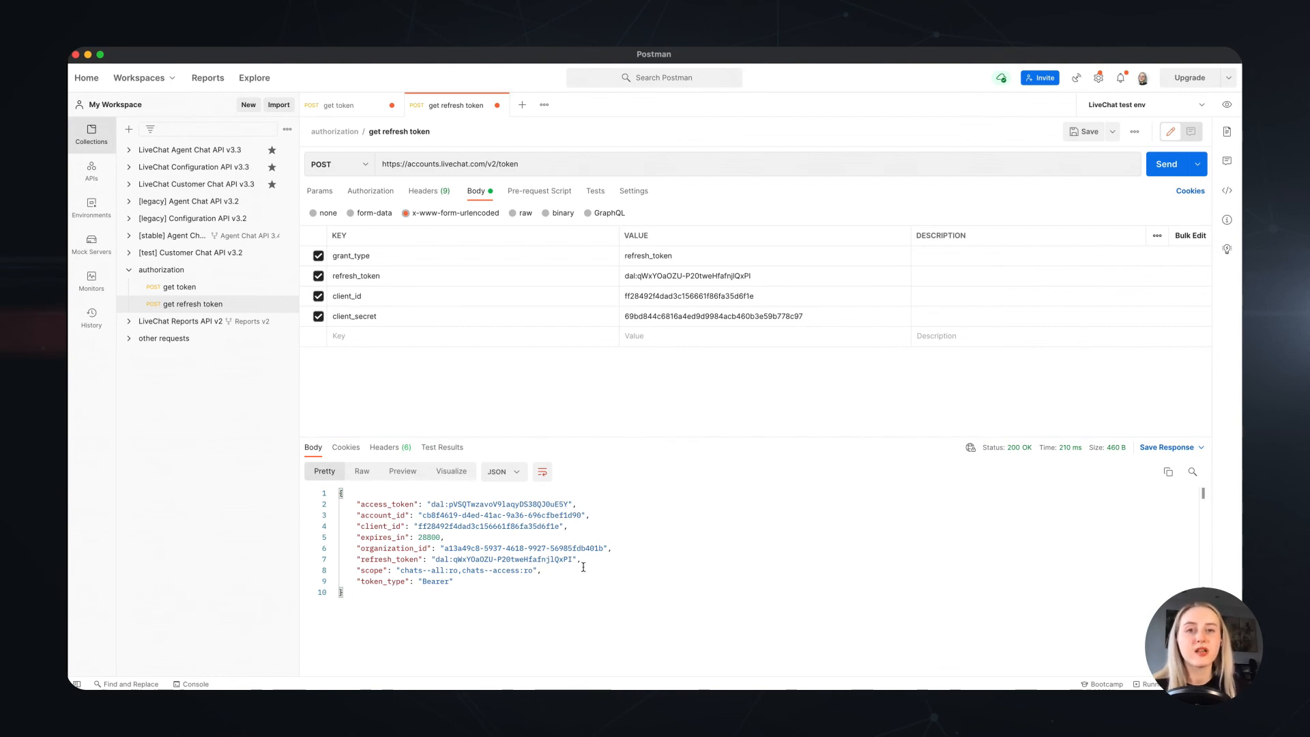
mouse_move(857, 353)
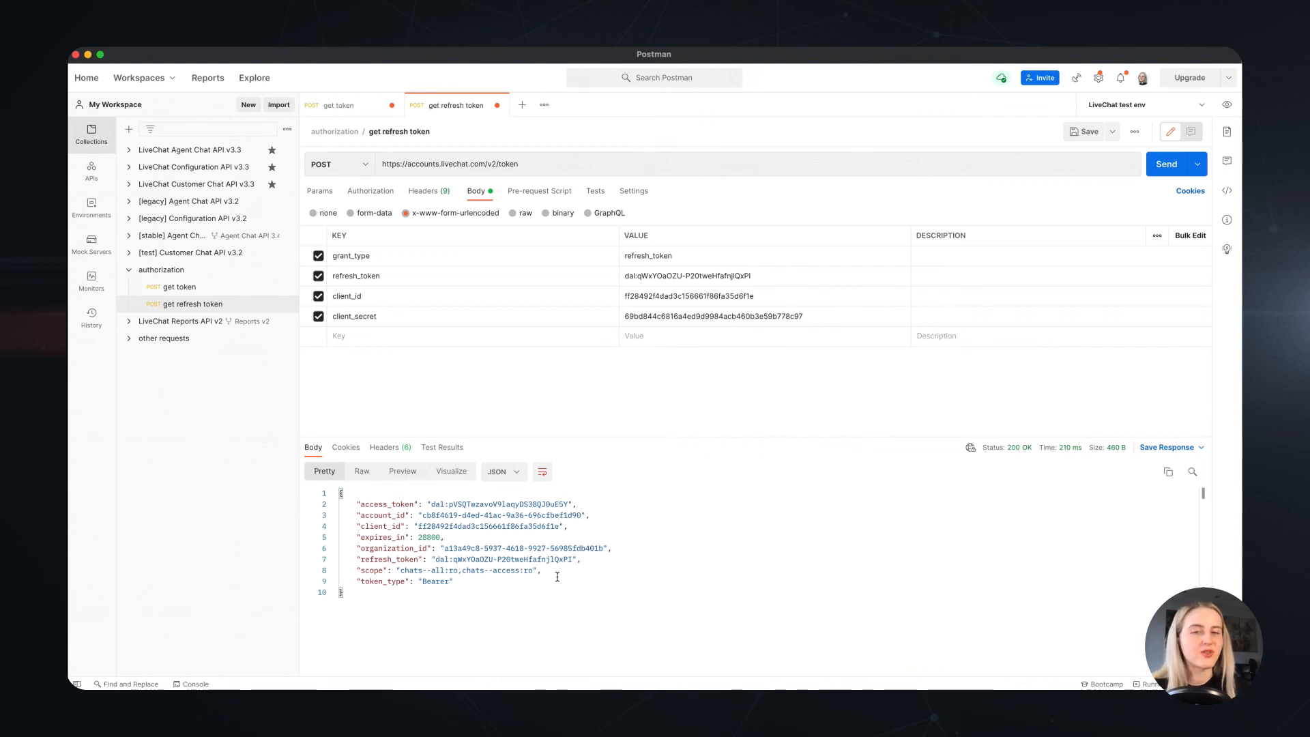
mouse_move(577, 405)
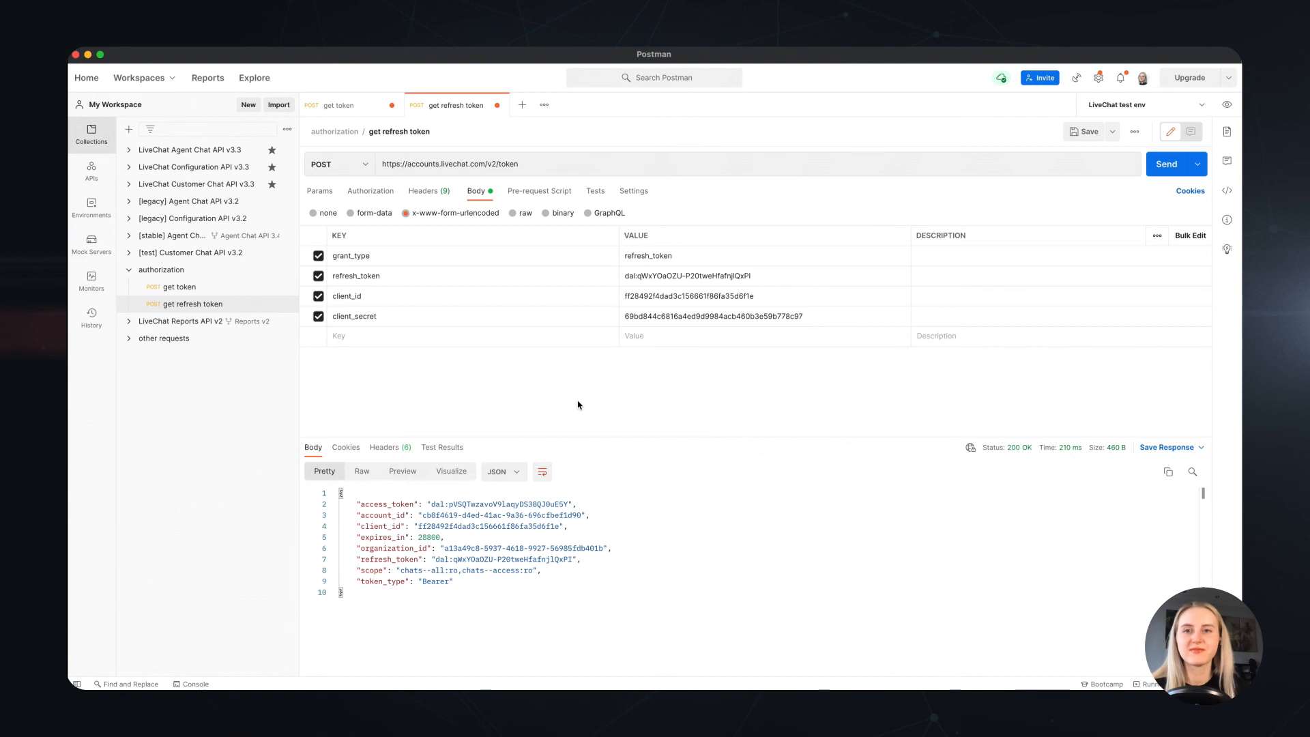